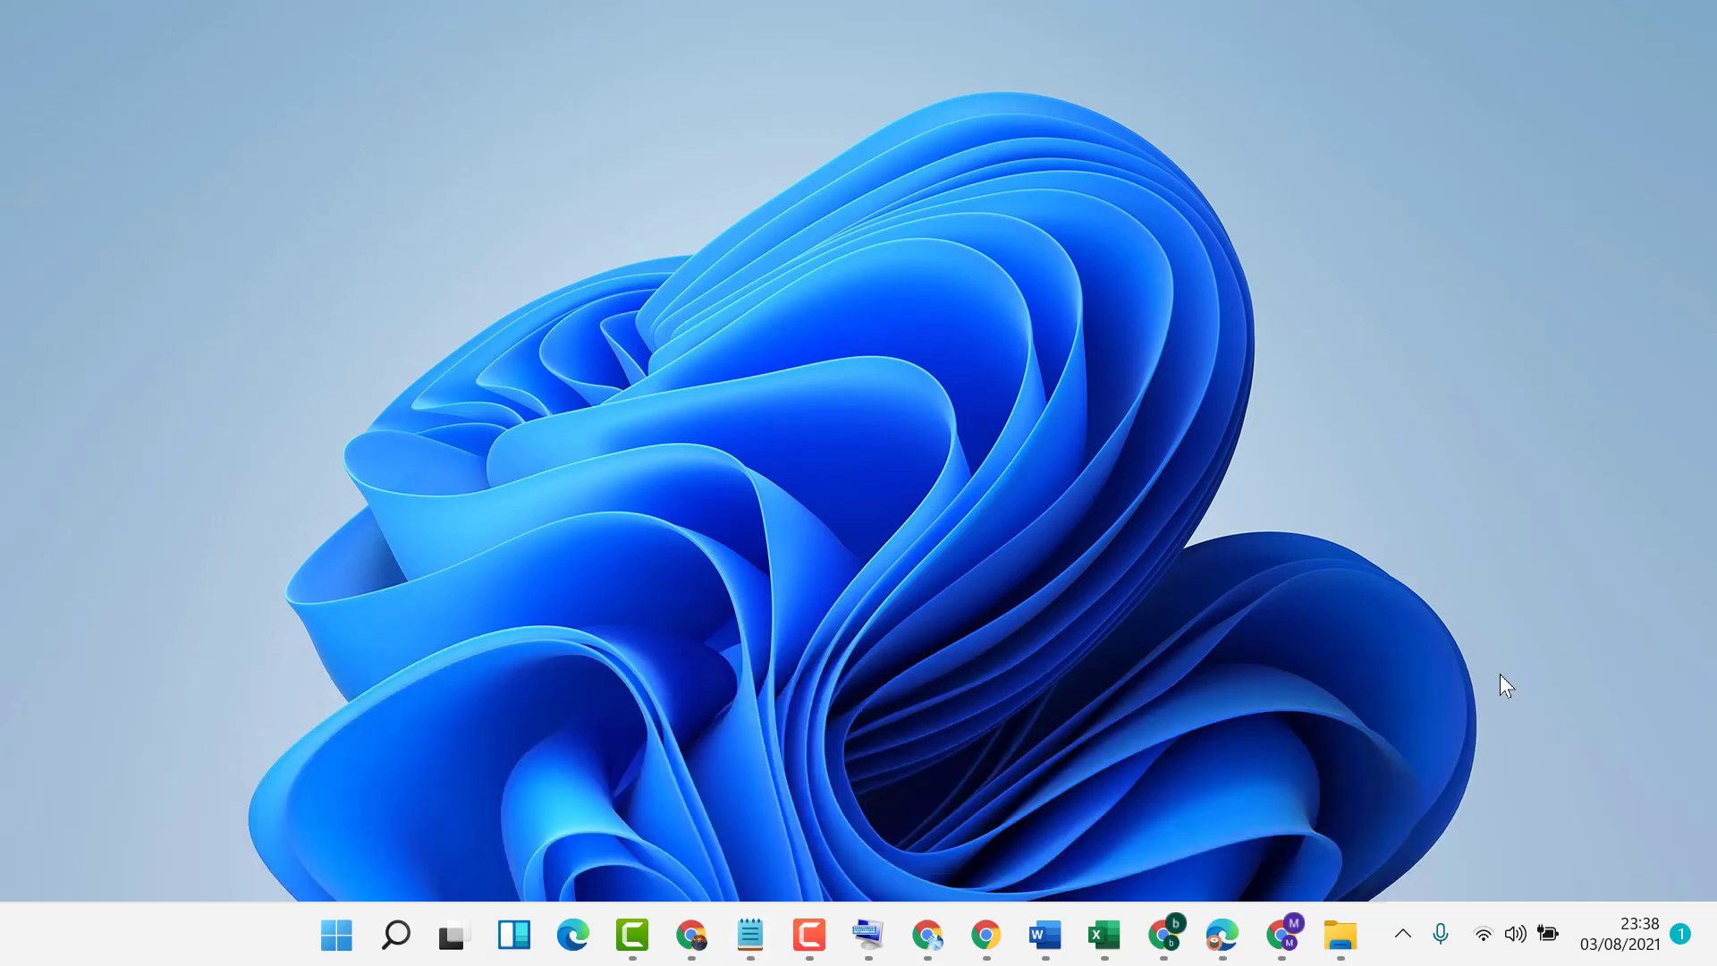
mouse_move(394, 933)
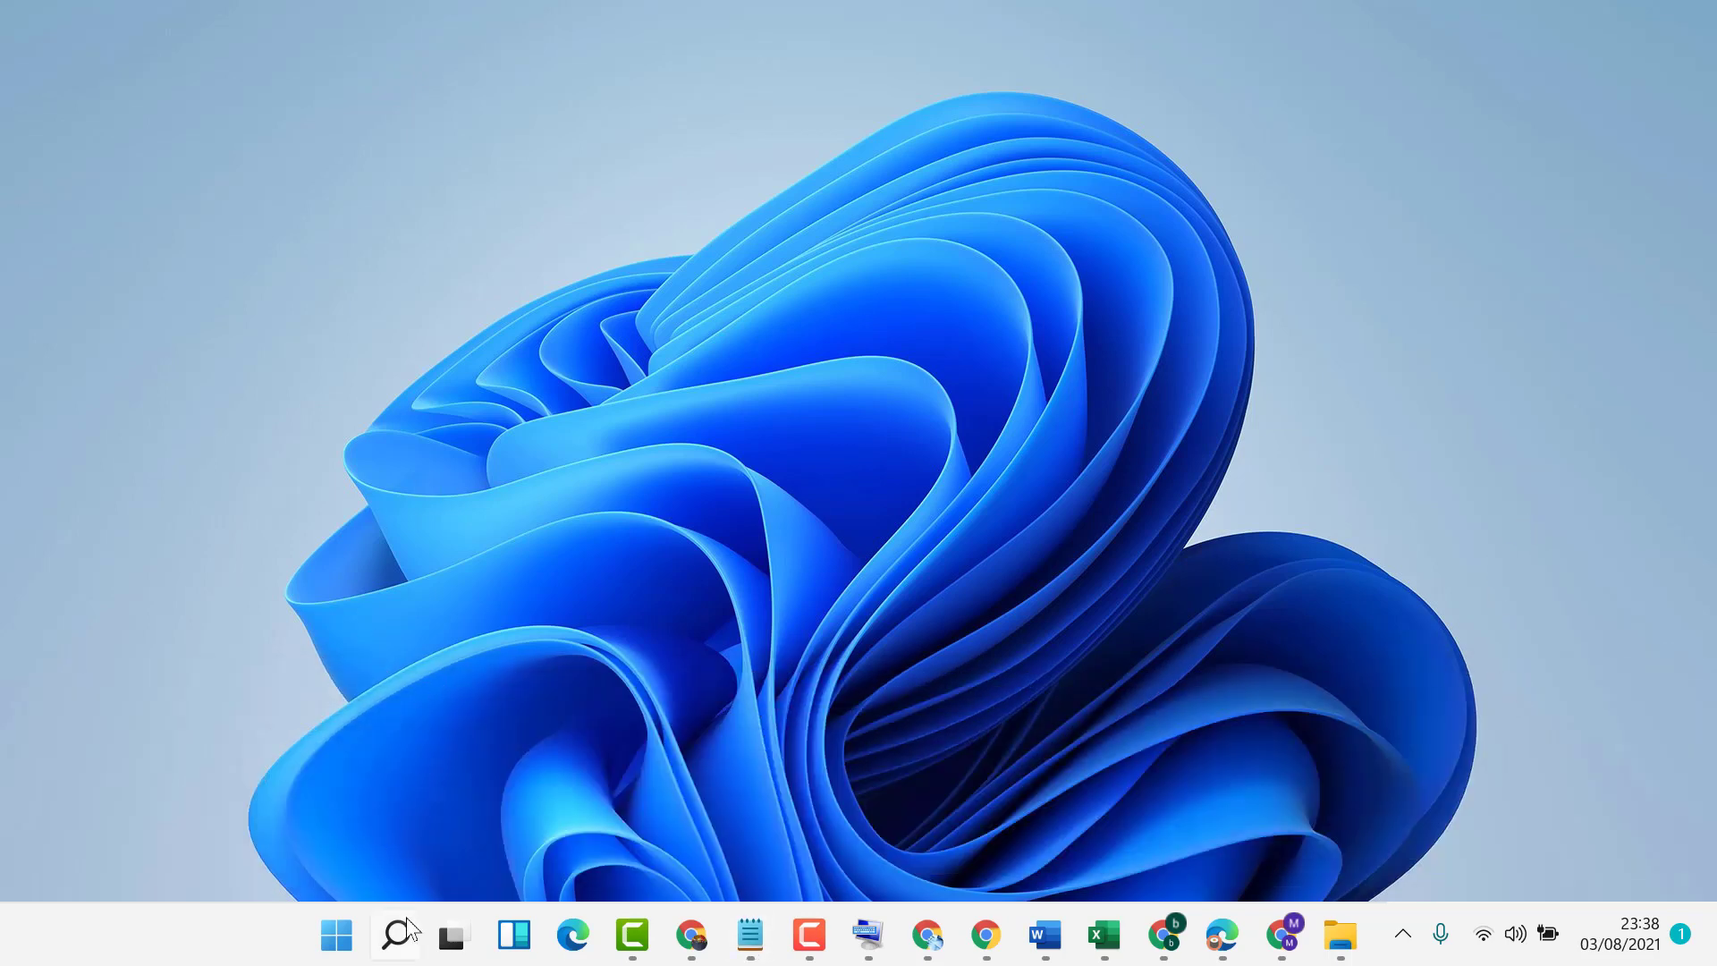
- Search Windows for 'add or' to find Add or remove programs
left_click(396, 933)
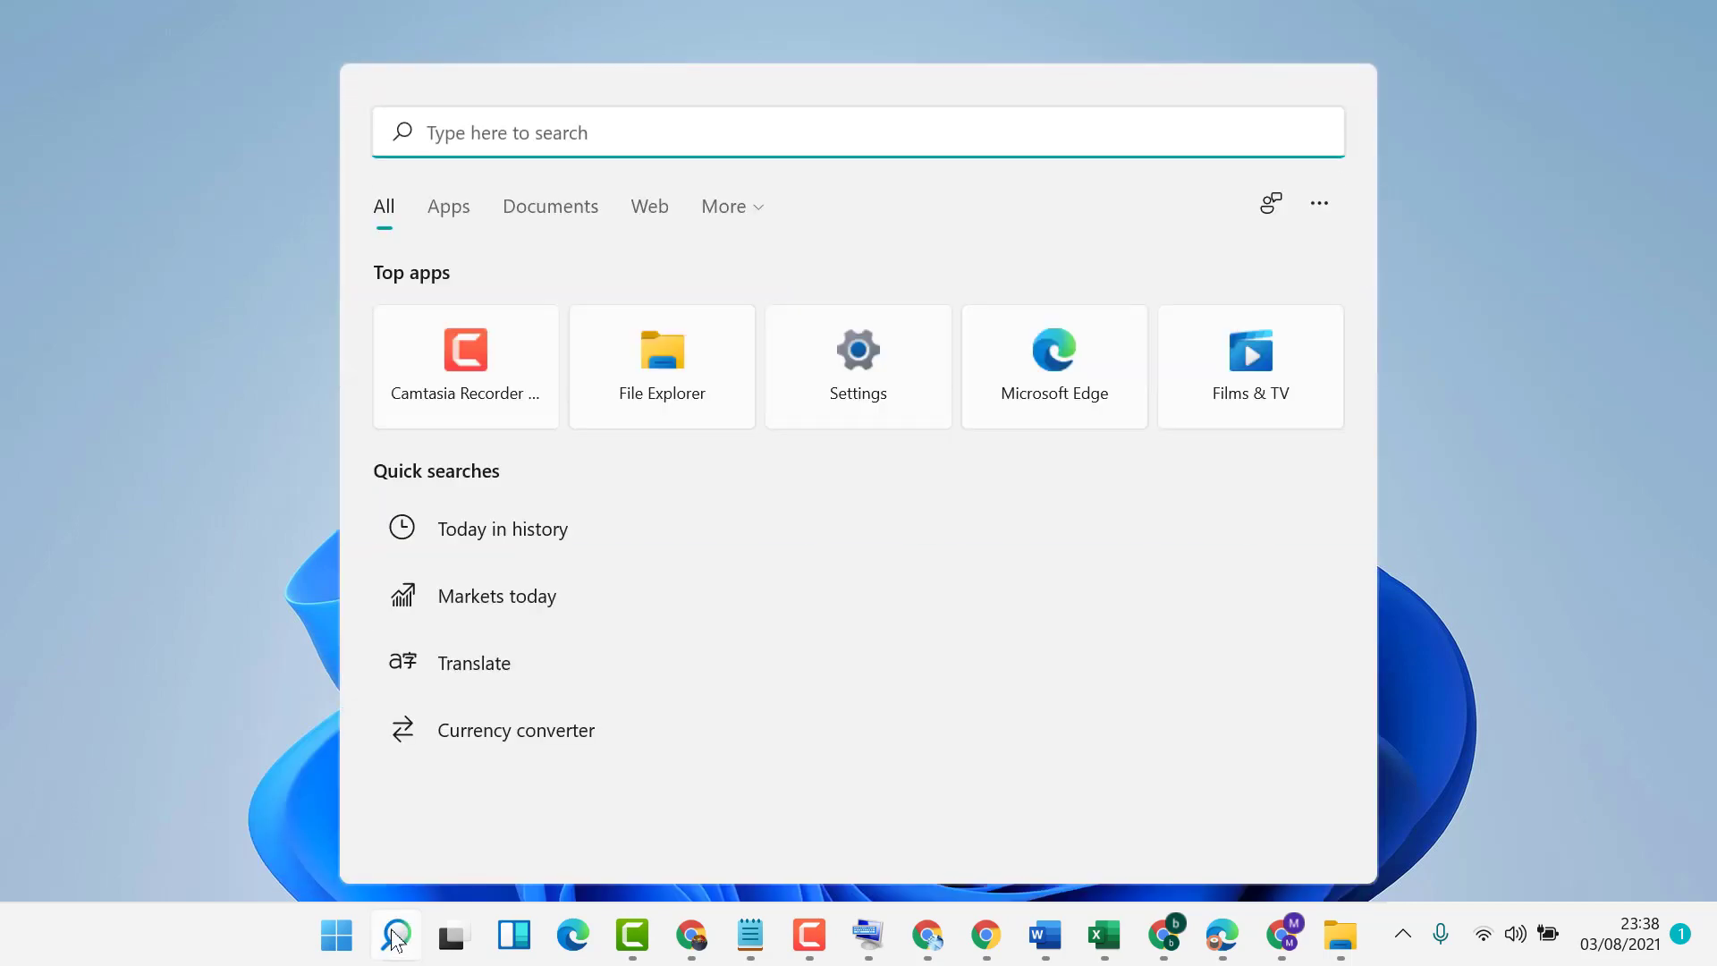
mouse_move(1255, 814)
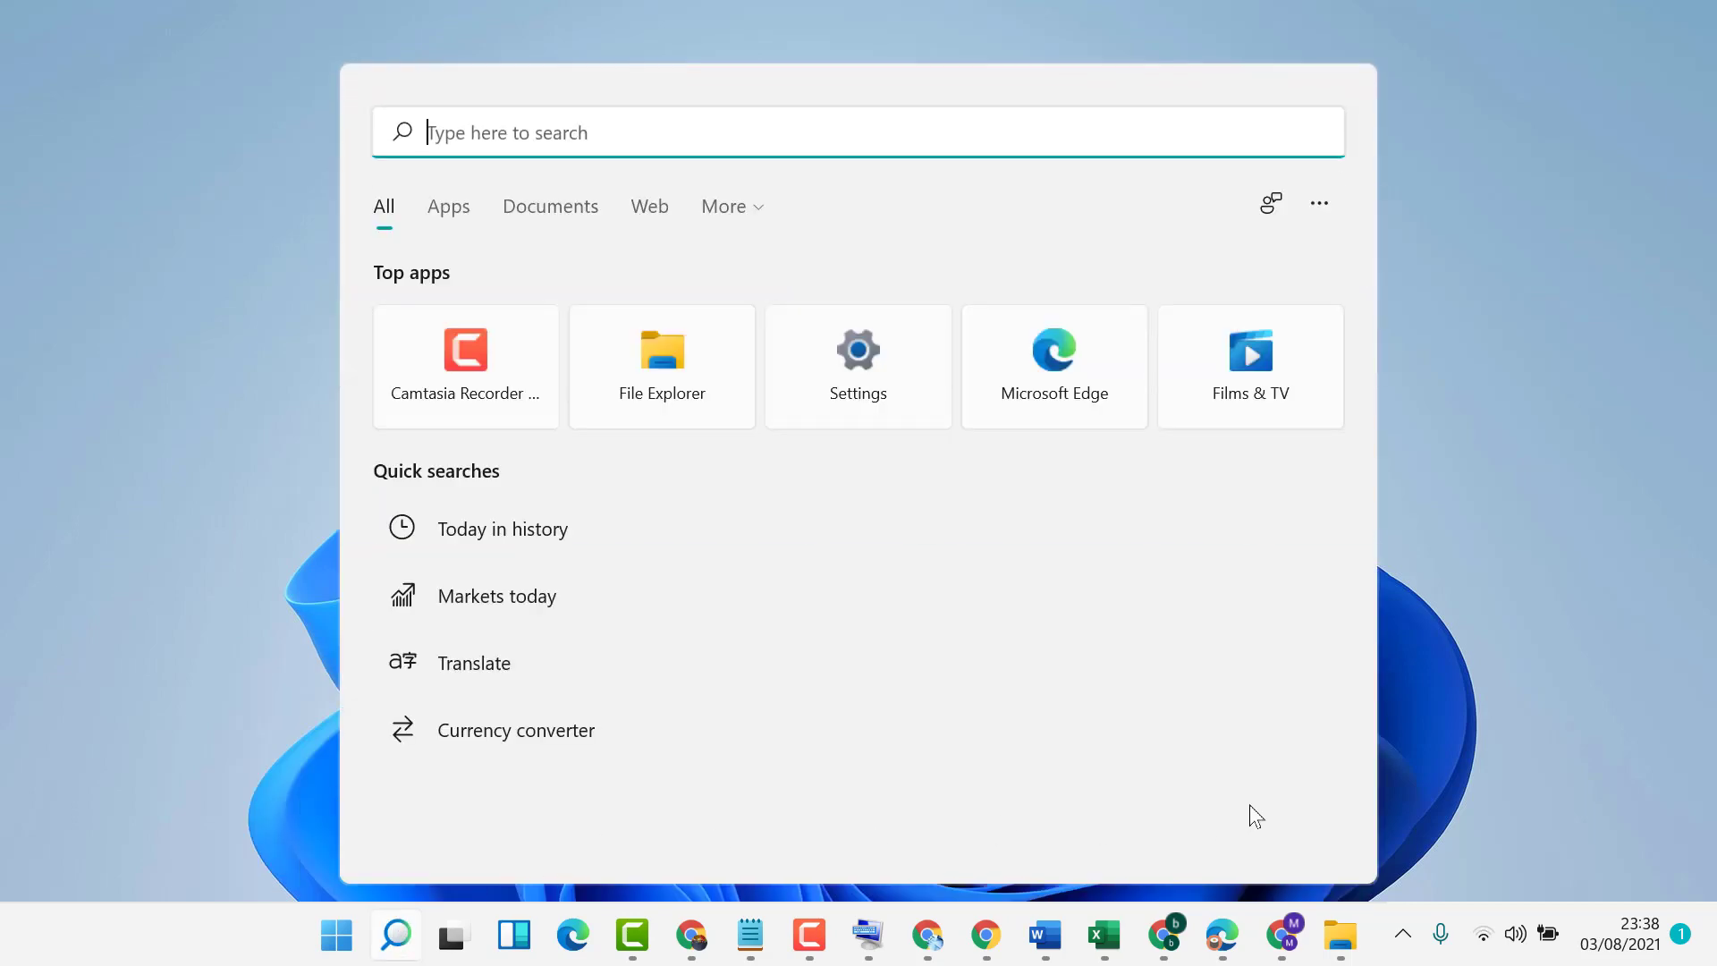
type("add")
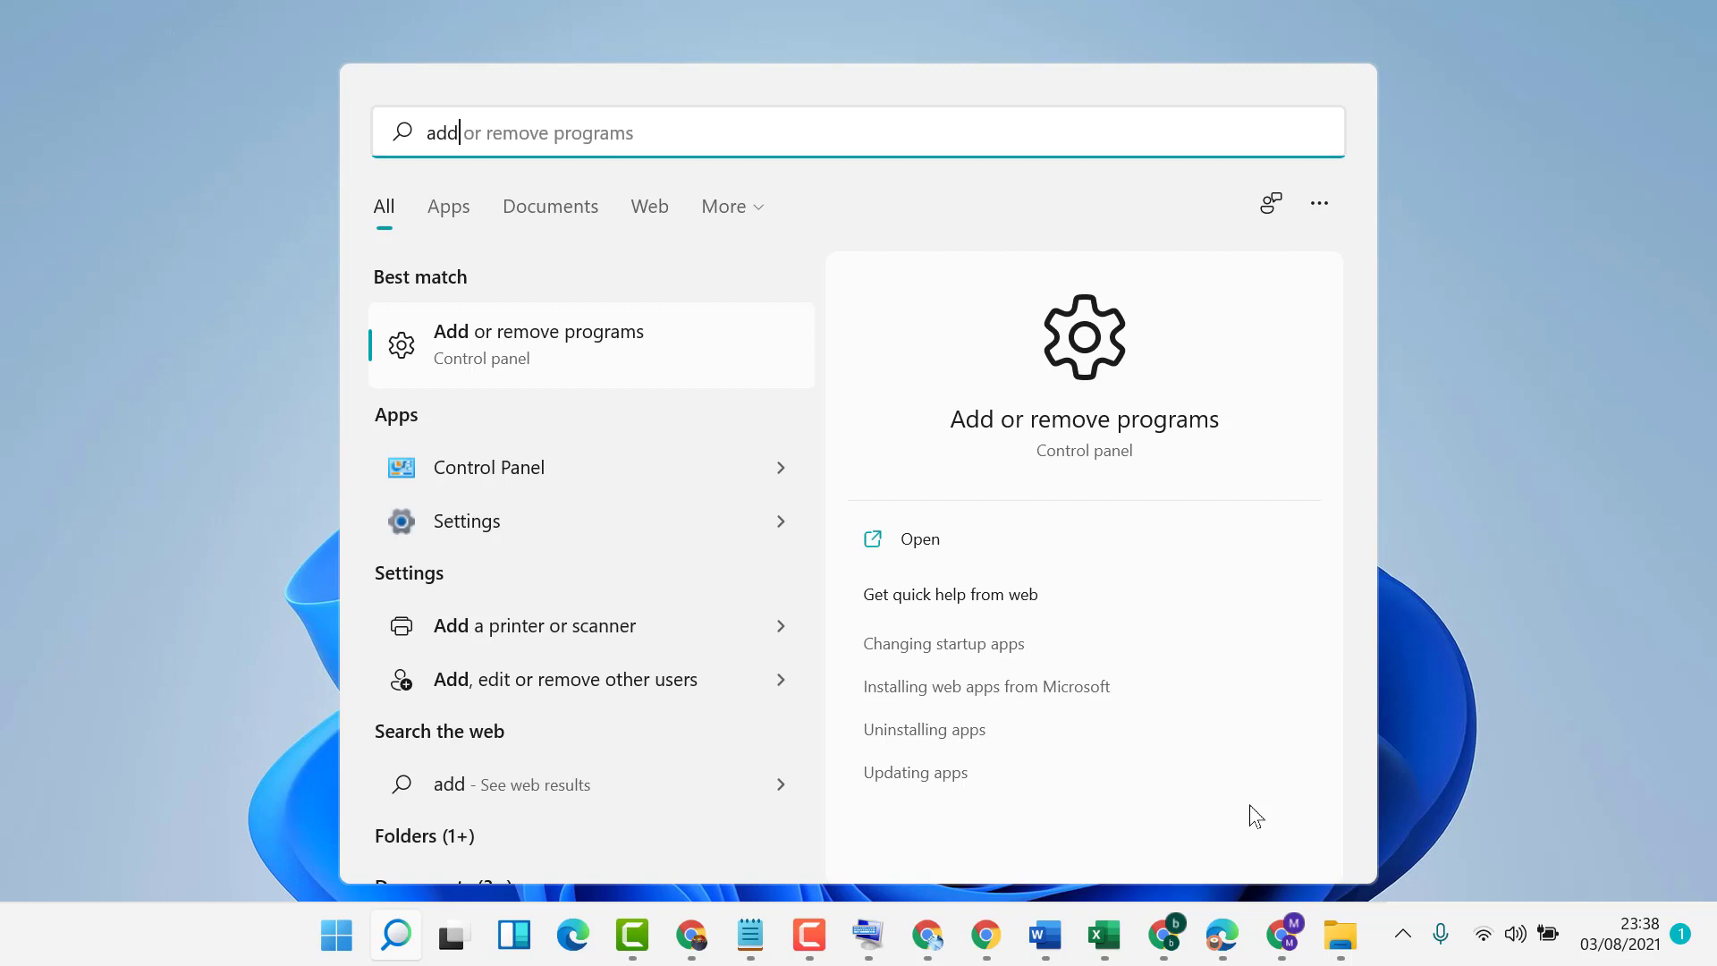
type("or")
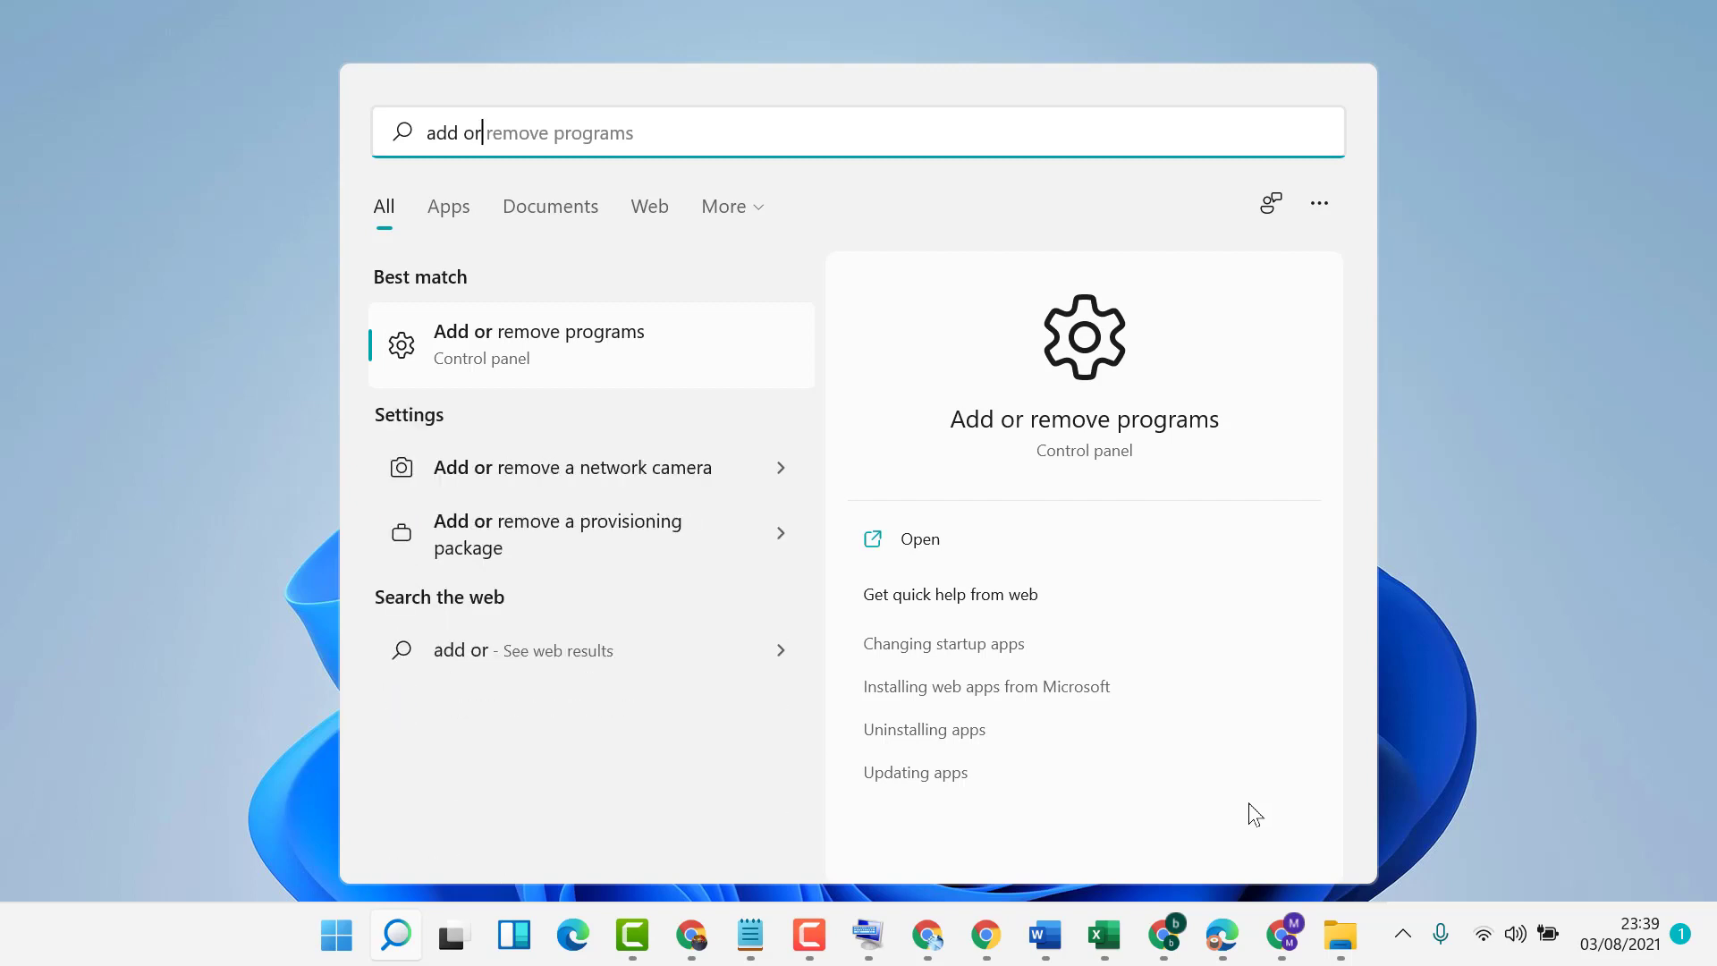
mouse_move(421, 334)
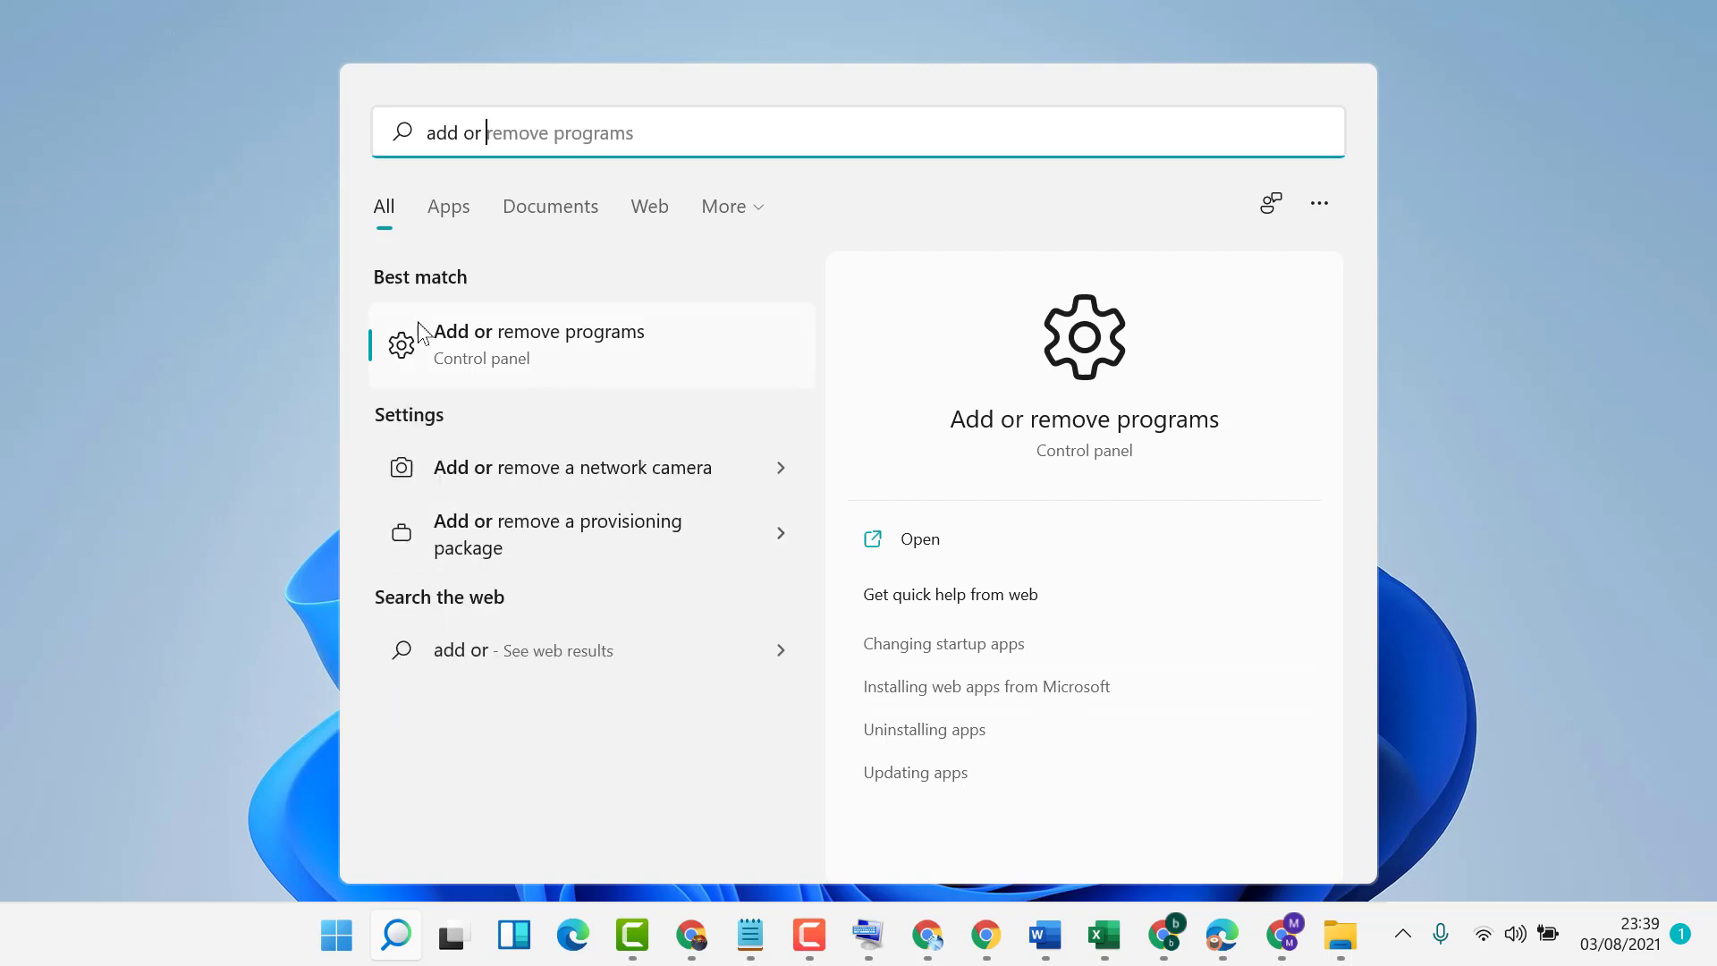
mouse_move(558, 352)
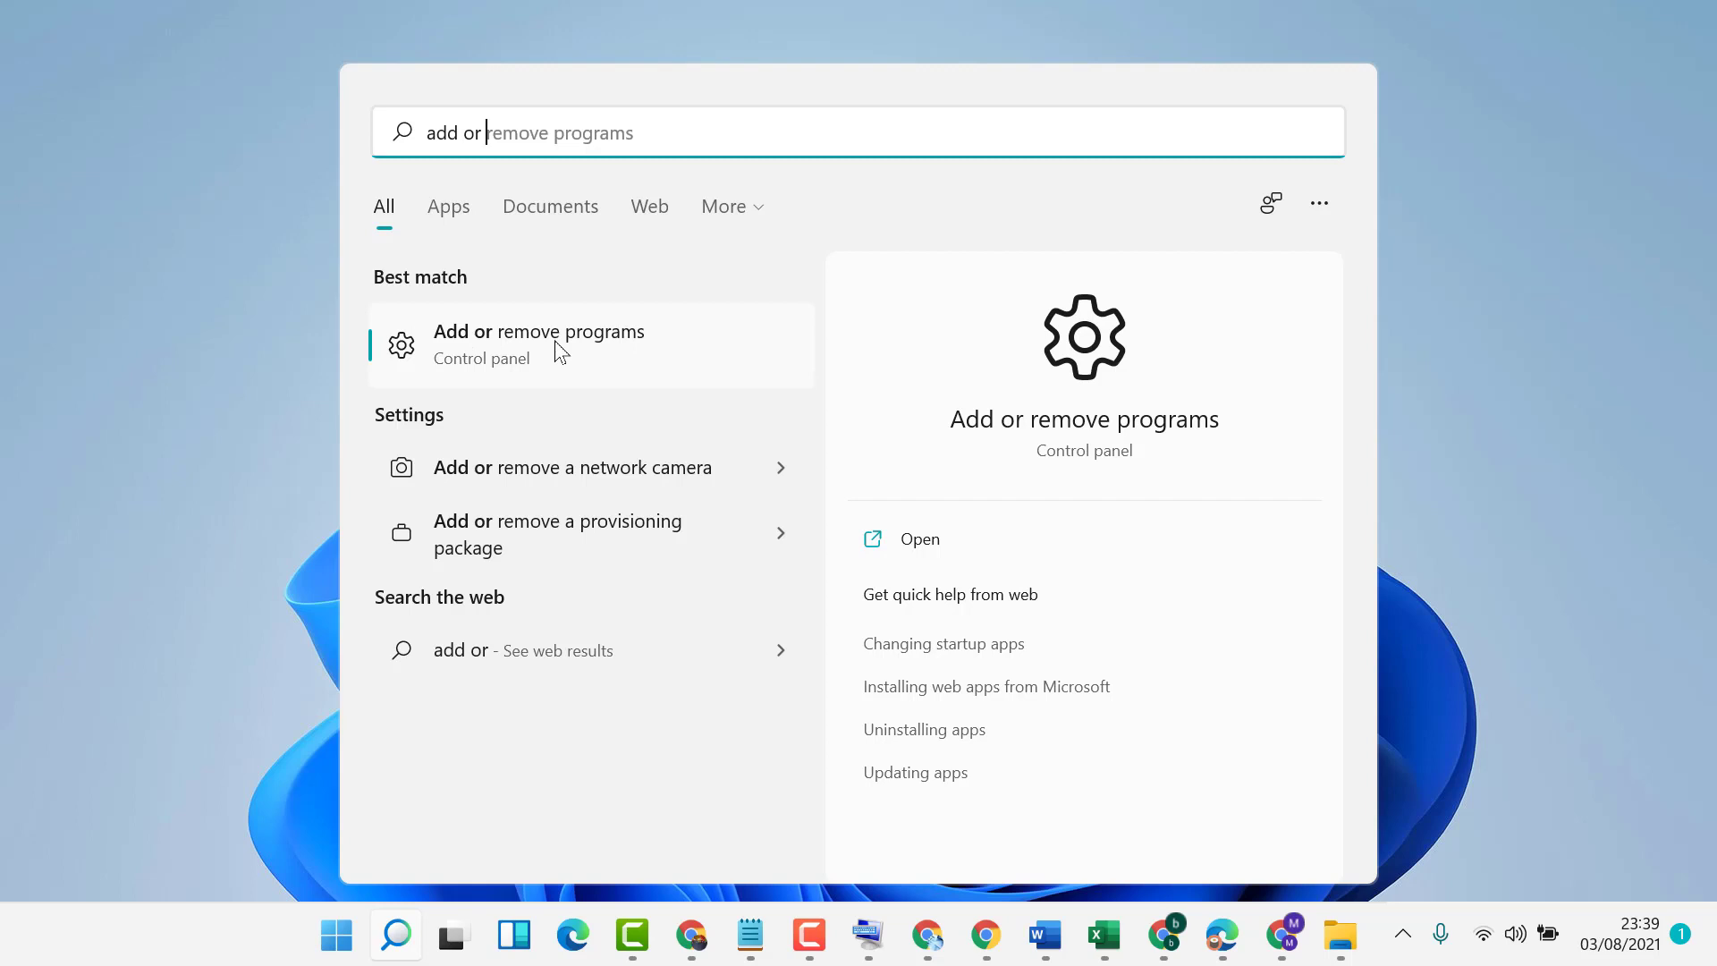
mouse_move(558, 348)
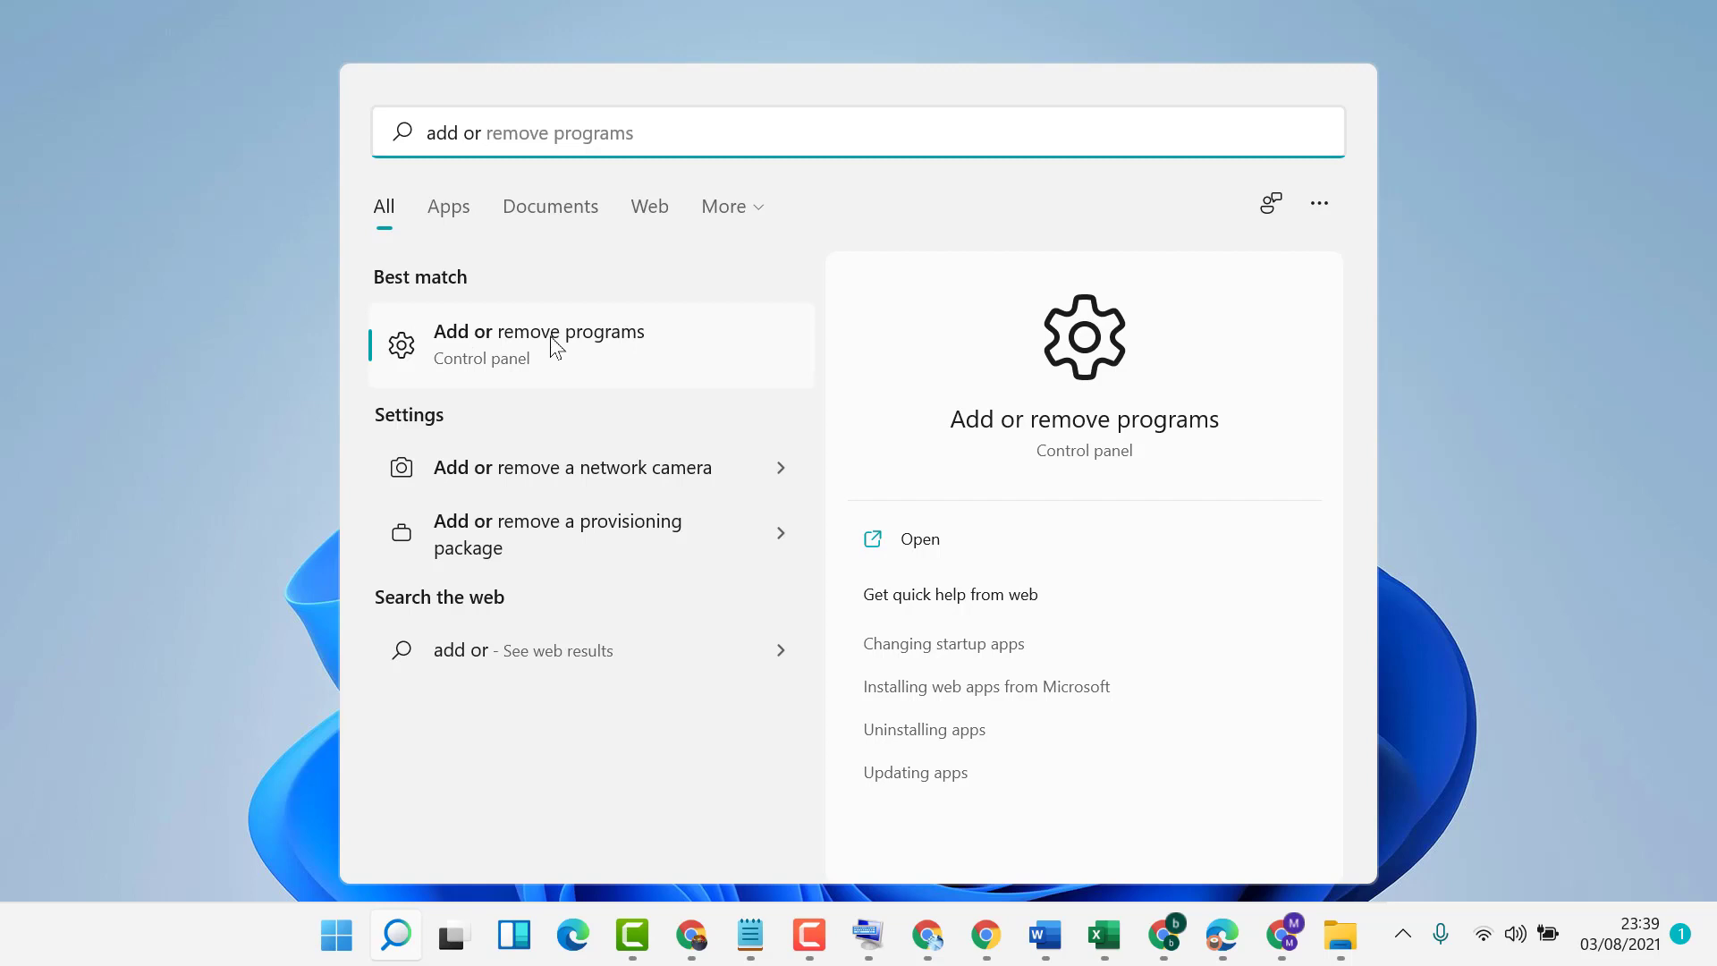
- Open Add or remove programs and filter the installed apps by 'feed' to show Feedback Hub
left_click(538, 344)
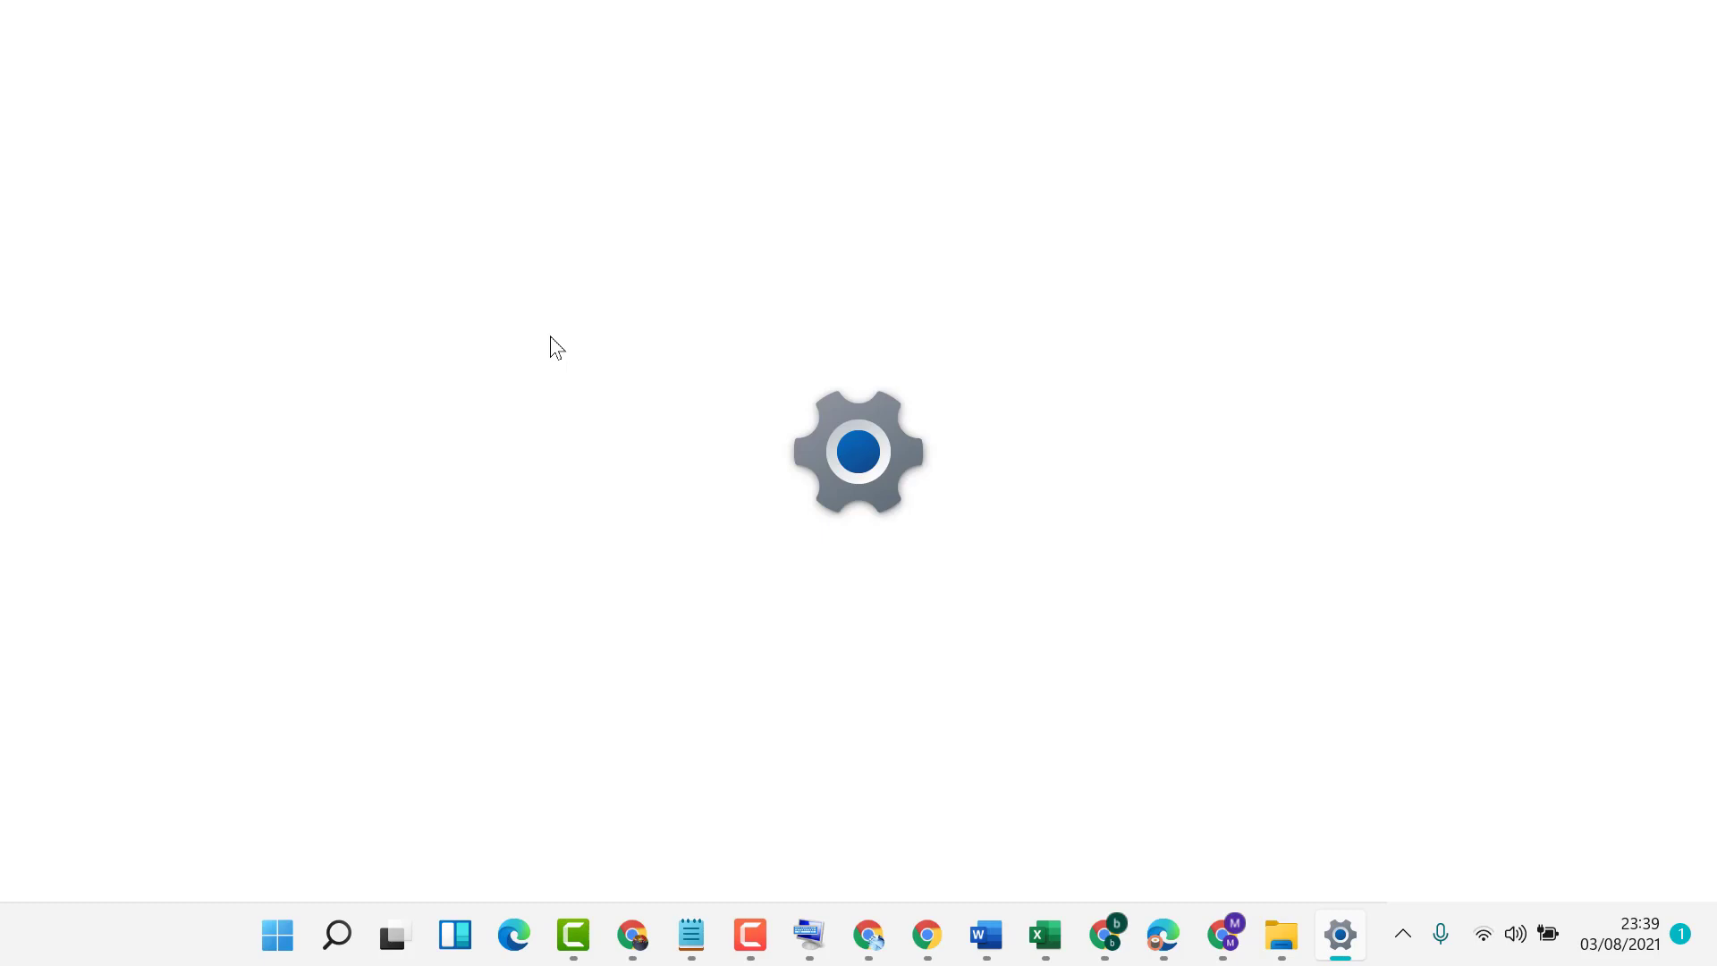
left_click(1339, 936)
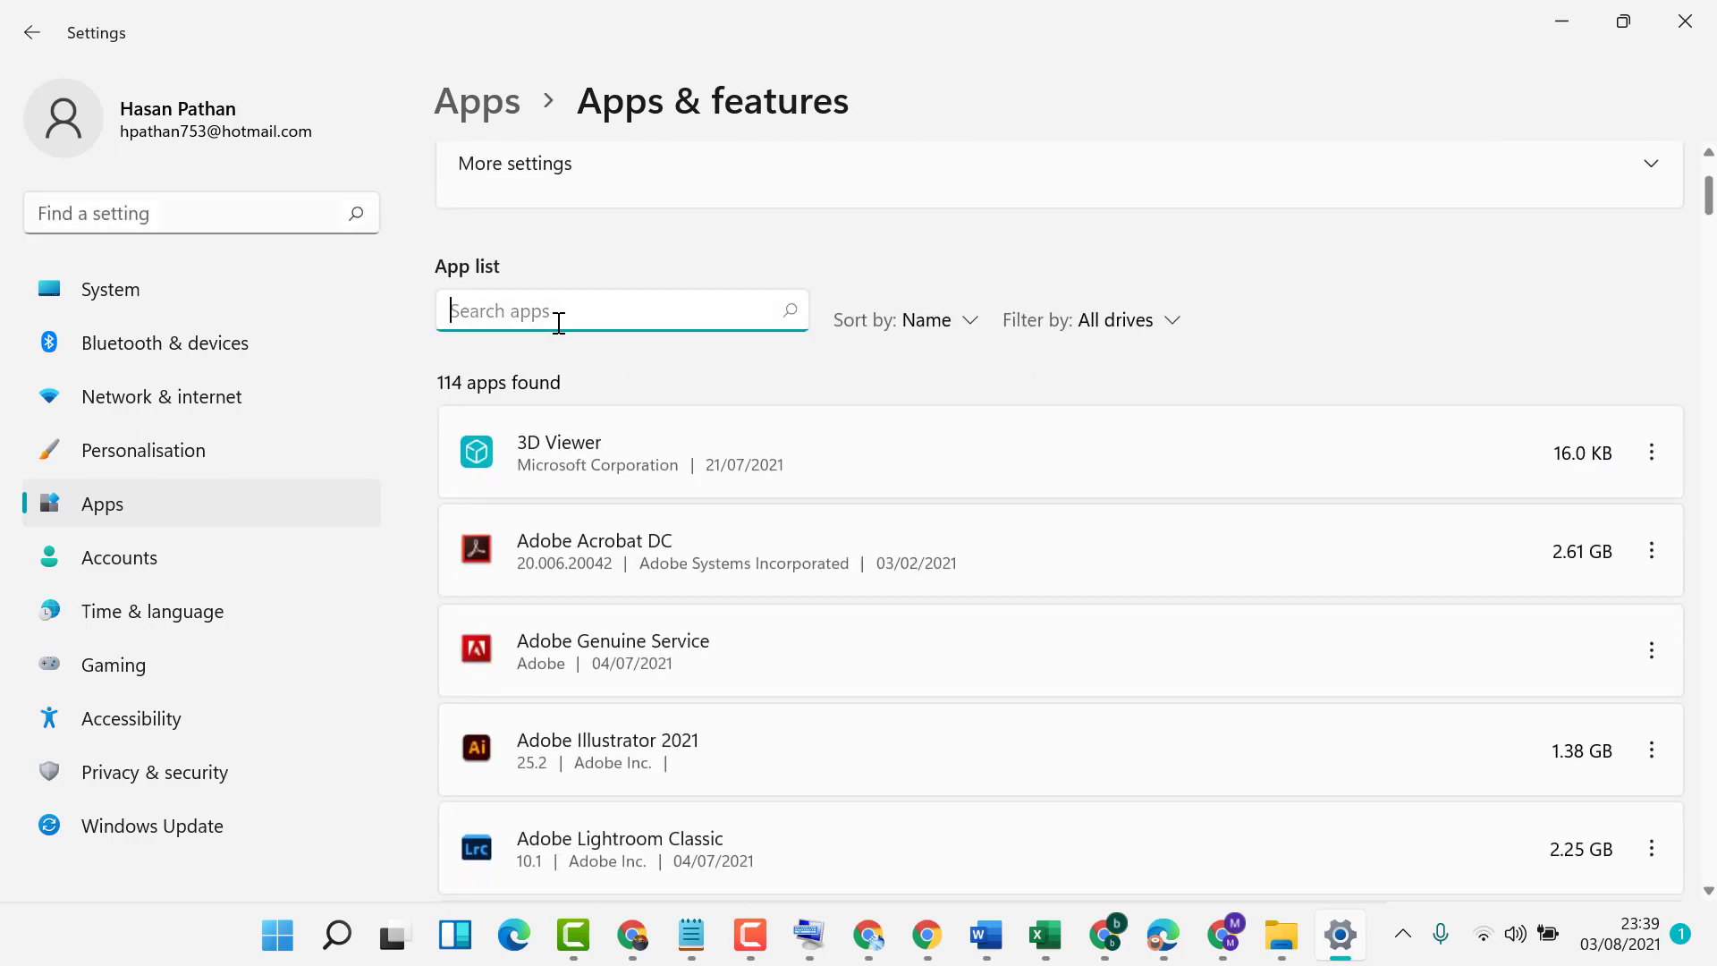
type("f")
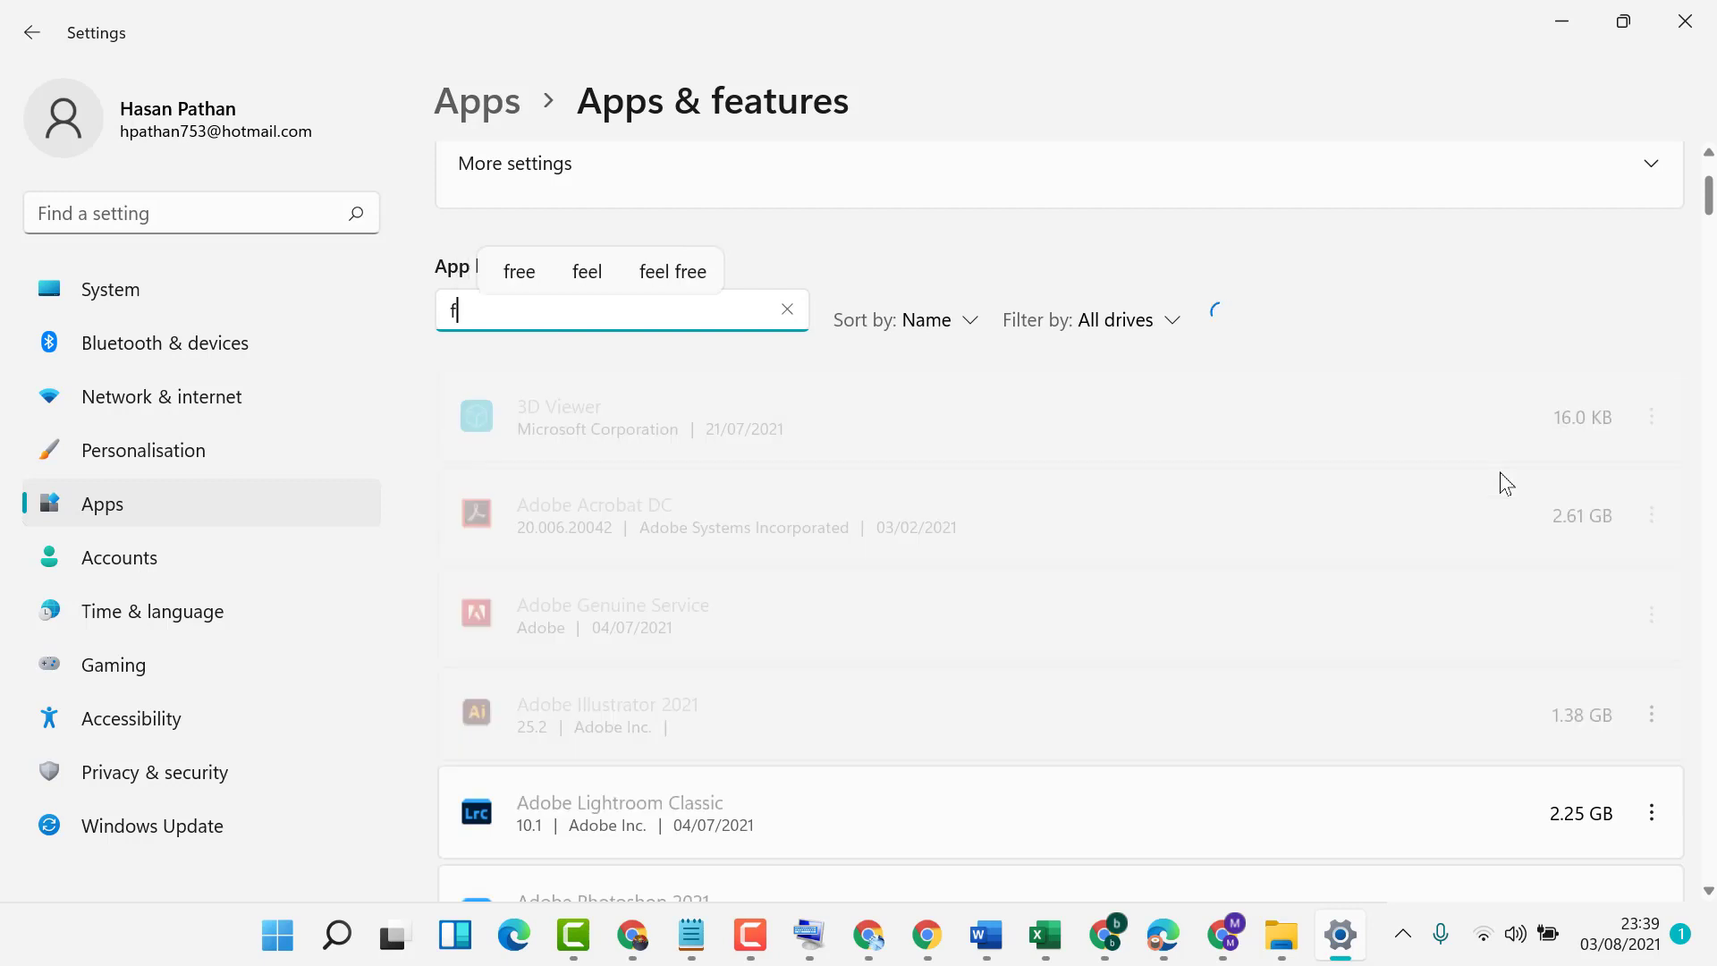
type("eed")
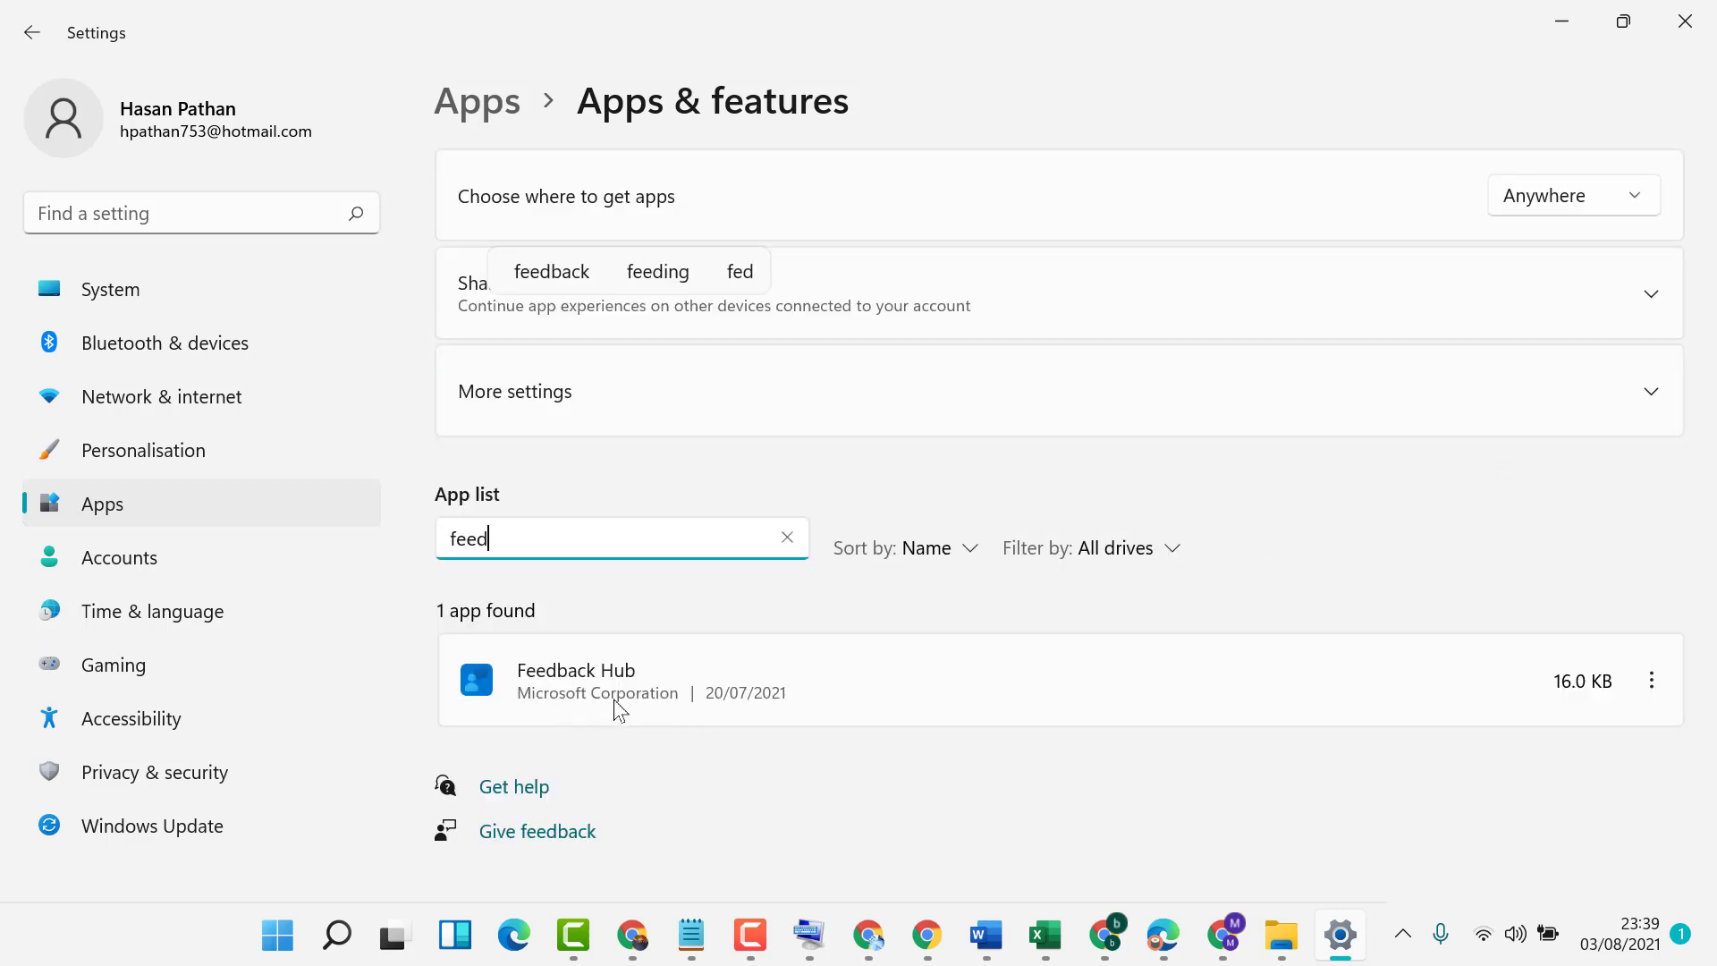
mouse_move(1652, 680)
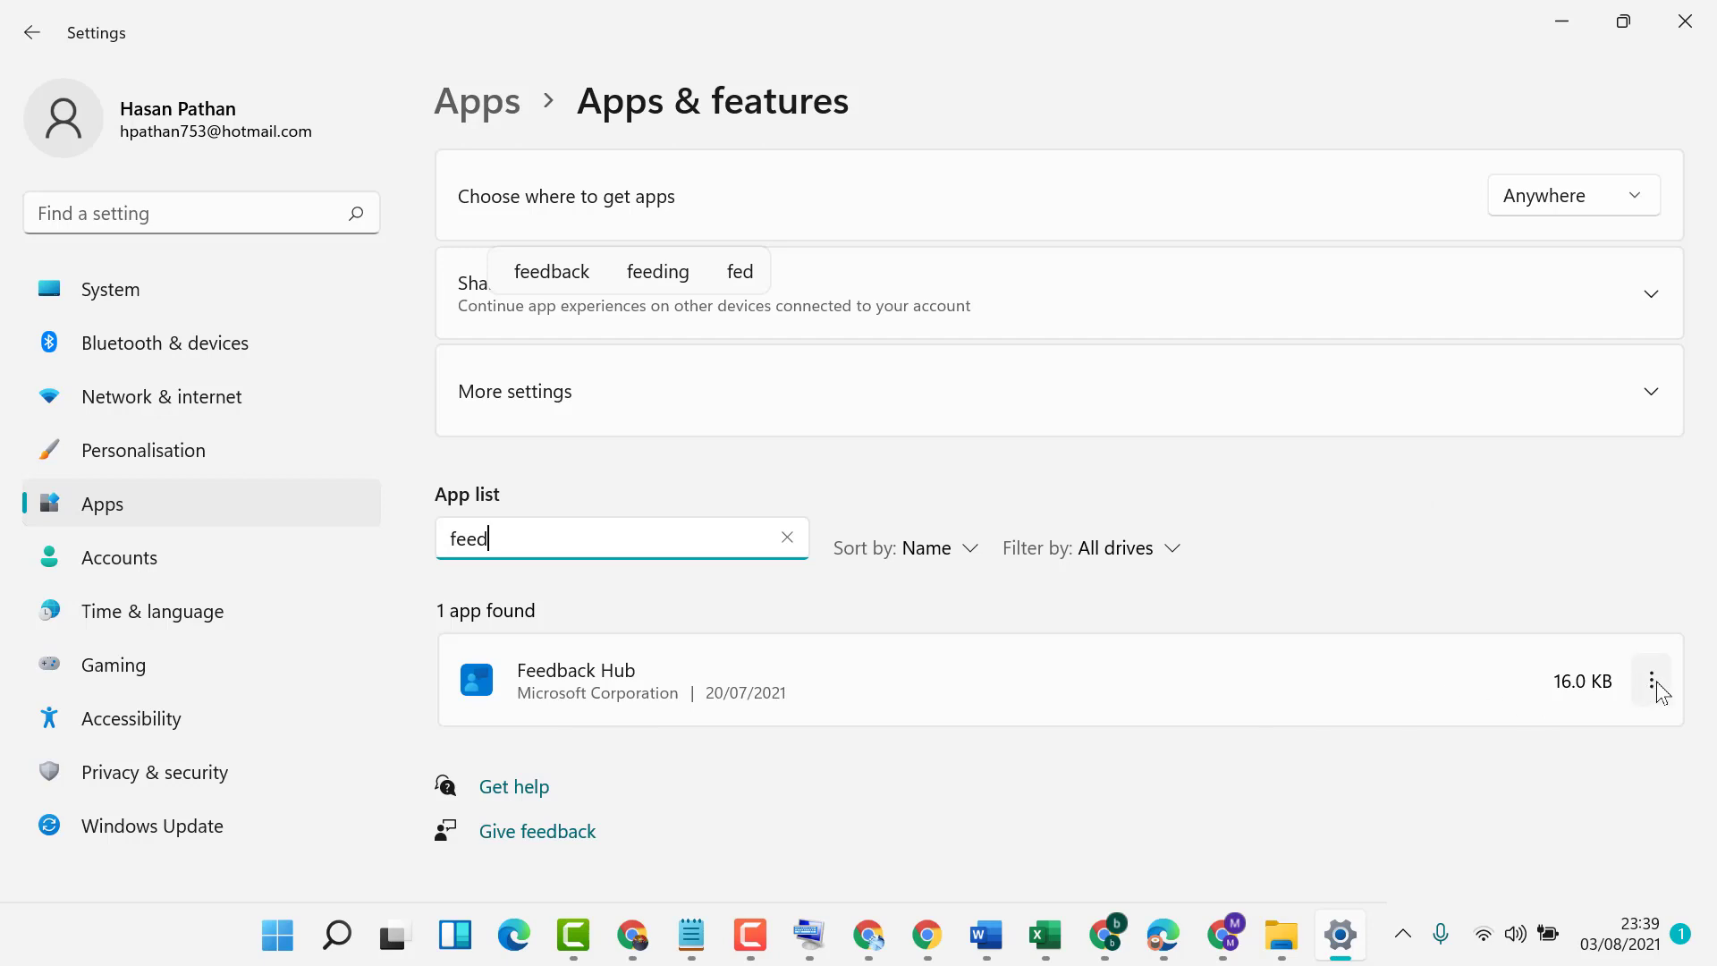
- Uninstall Feedback Hub, close Settings, and bring Notepad back to the front
left_click(1654, 680)
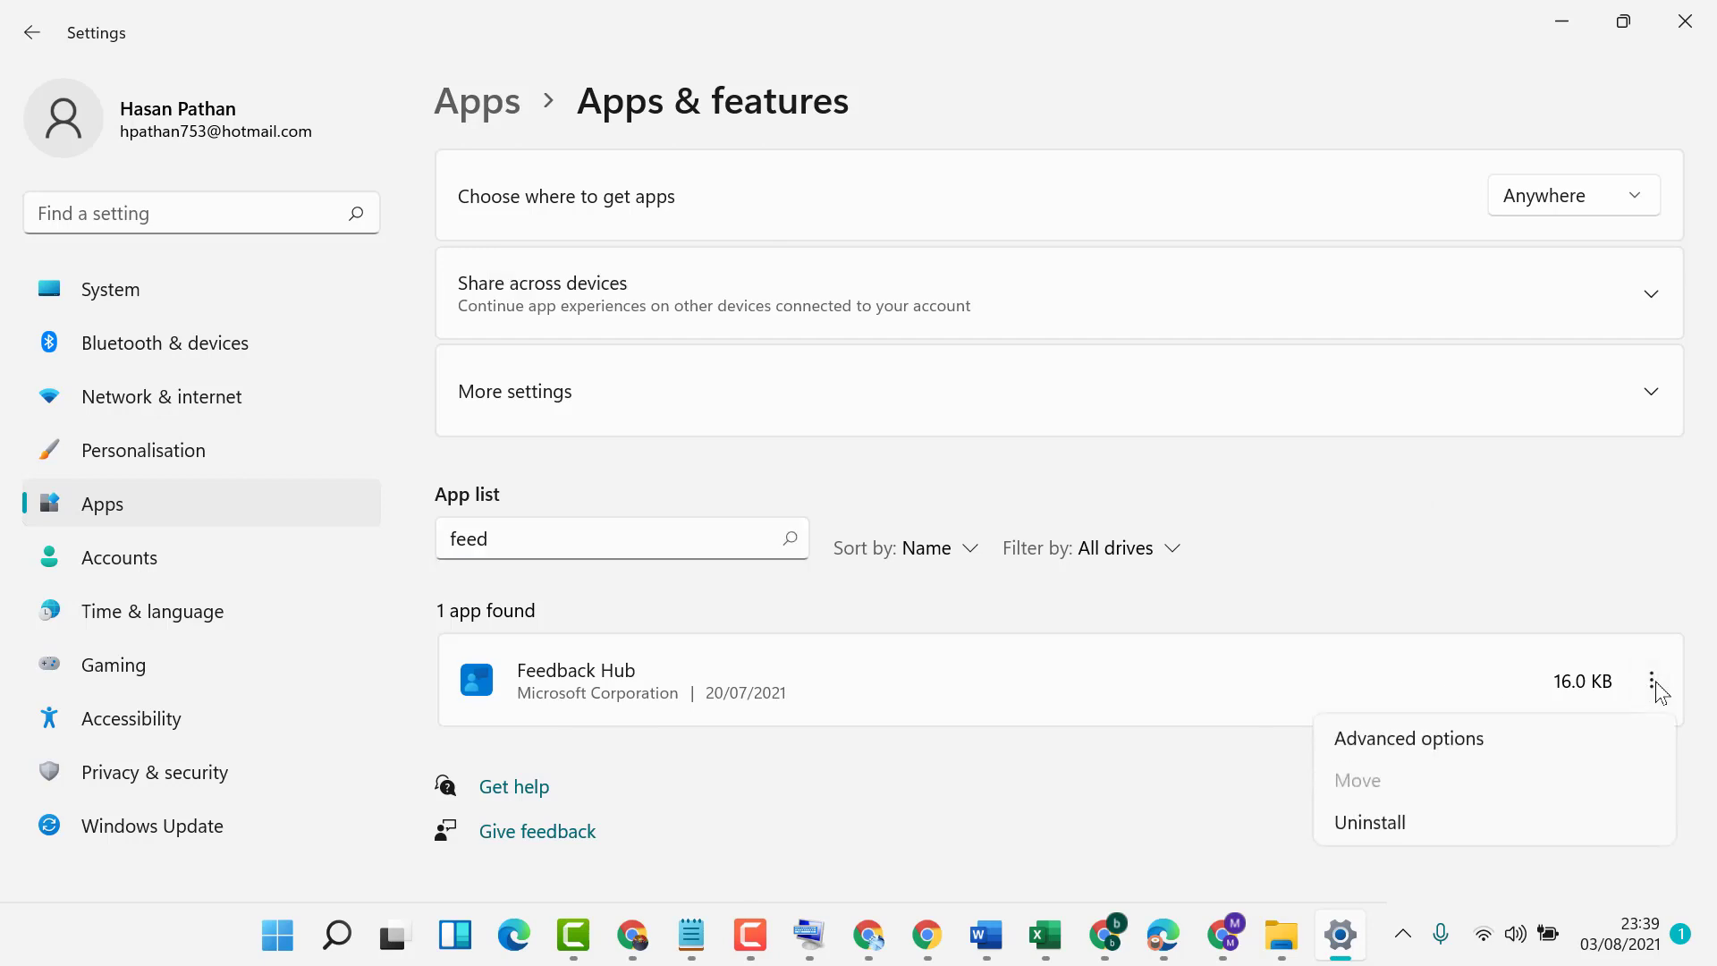
mouse_move(1391, 822)
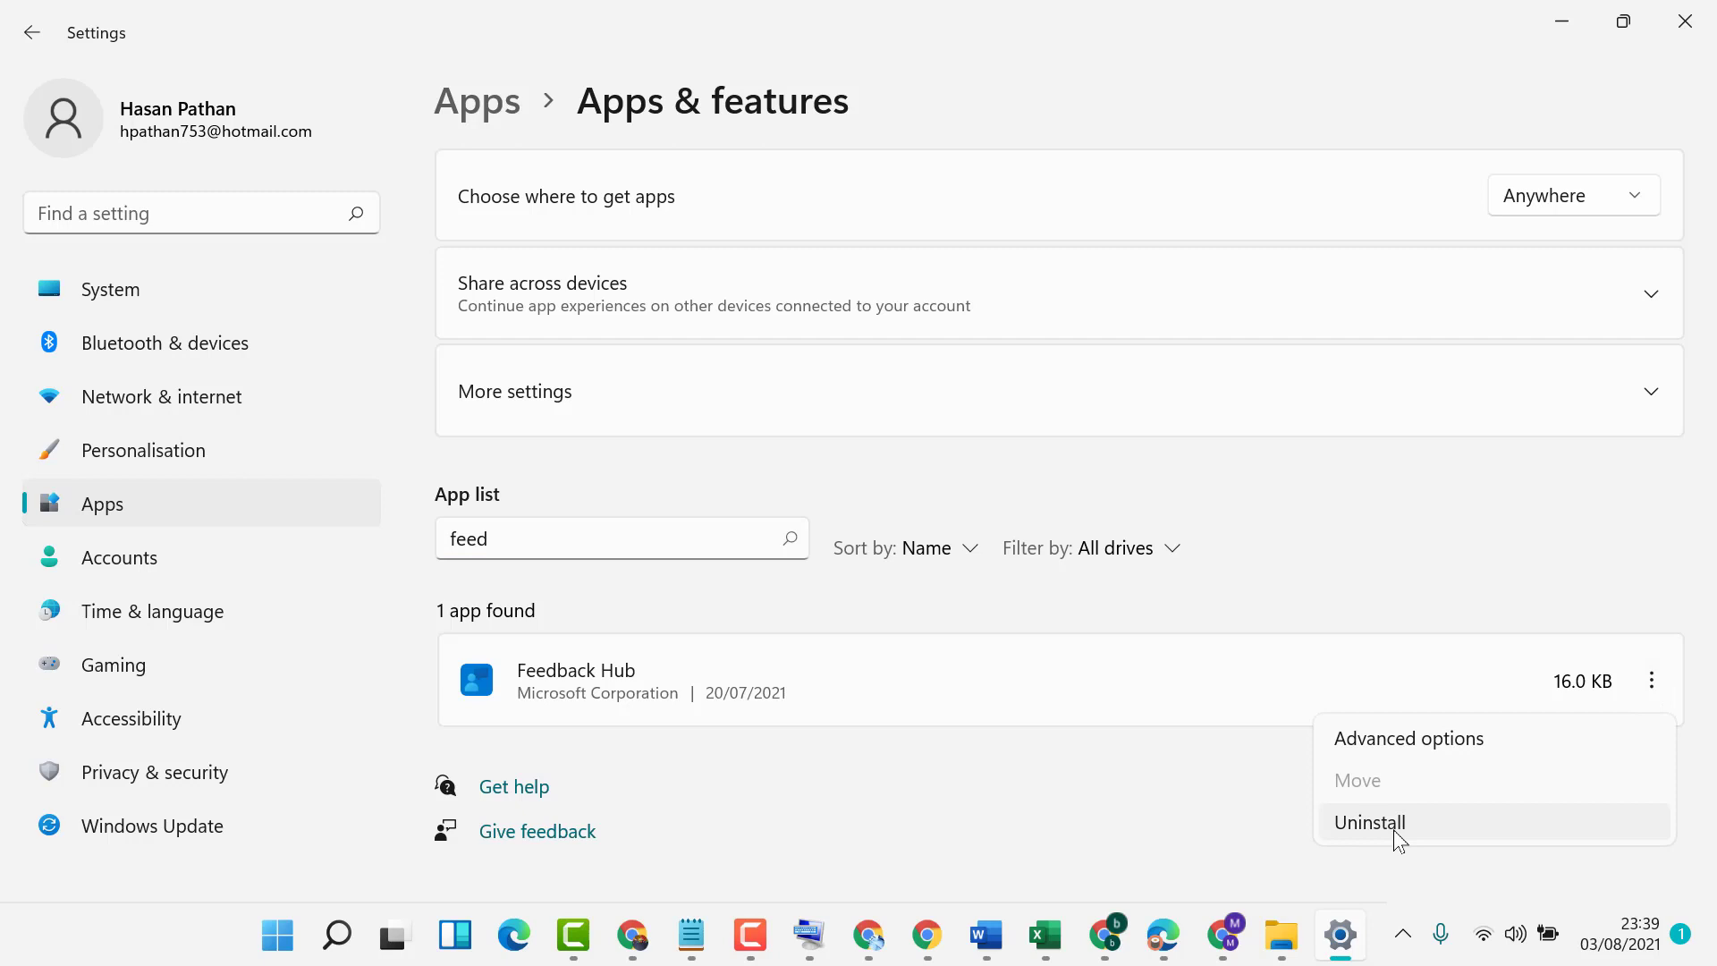
mouse_move(1405, 835)
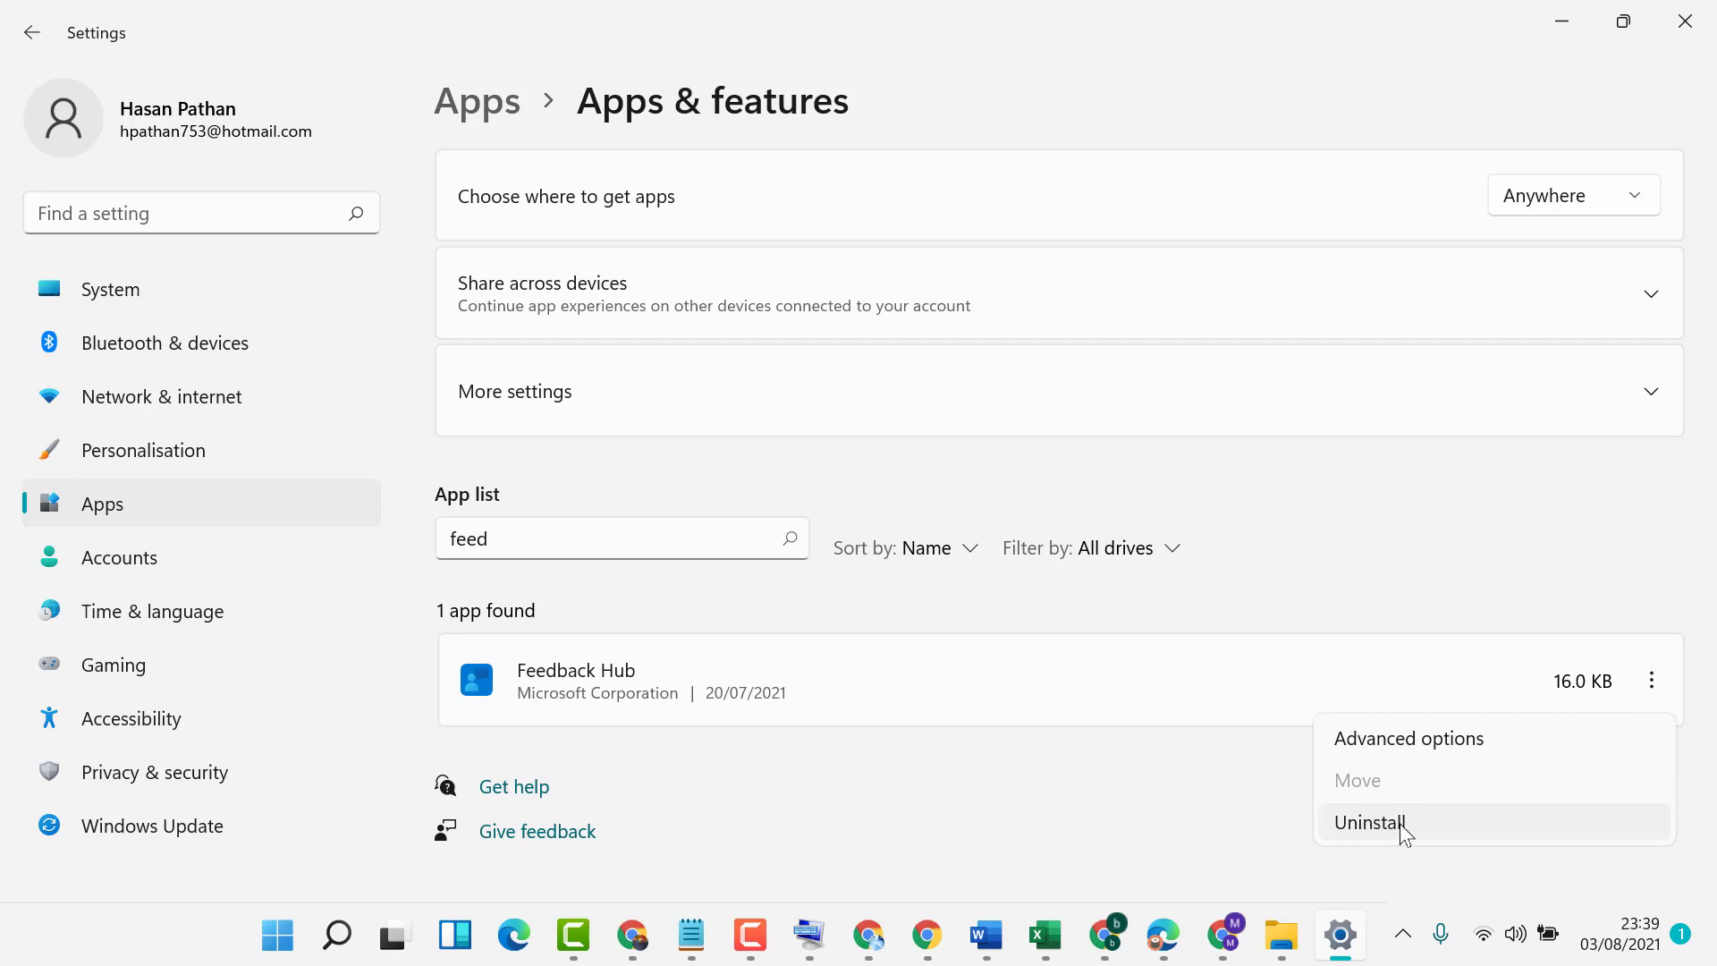
mouse_move(756, 707)
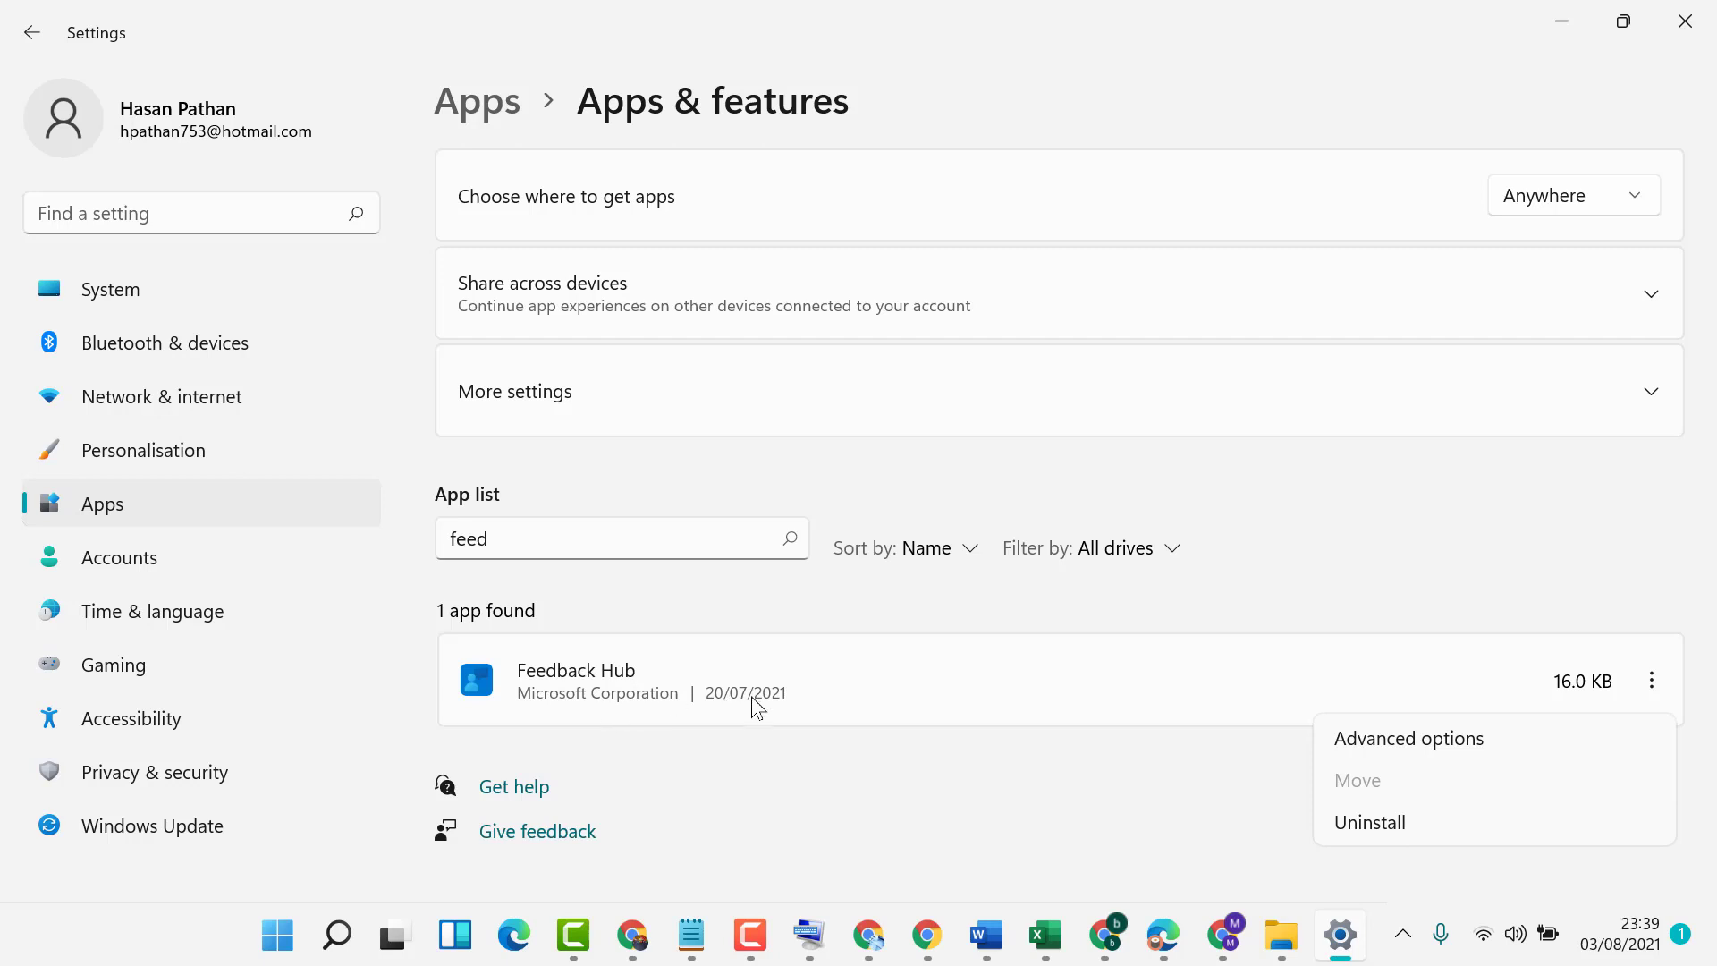
left_click(1367, 821)
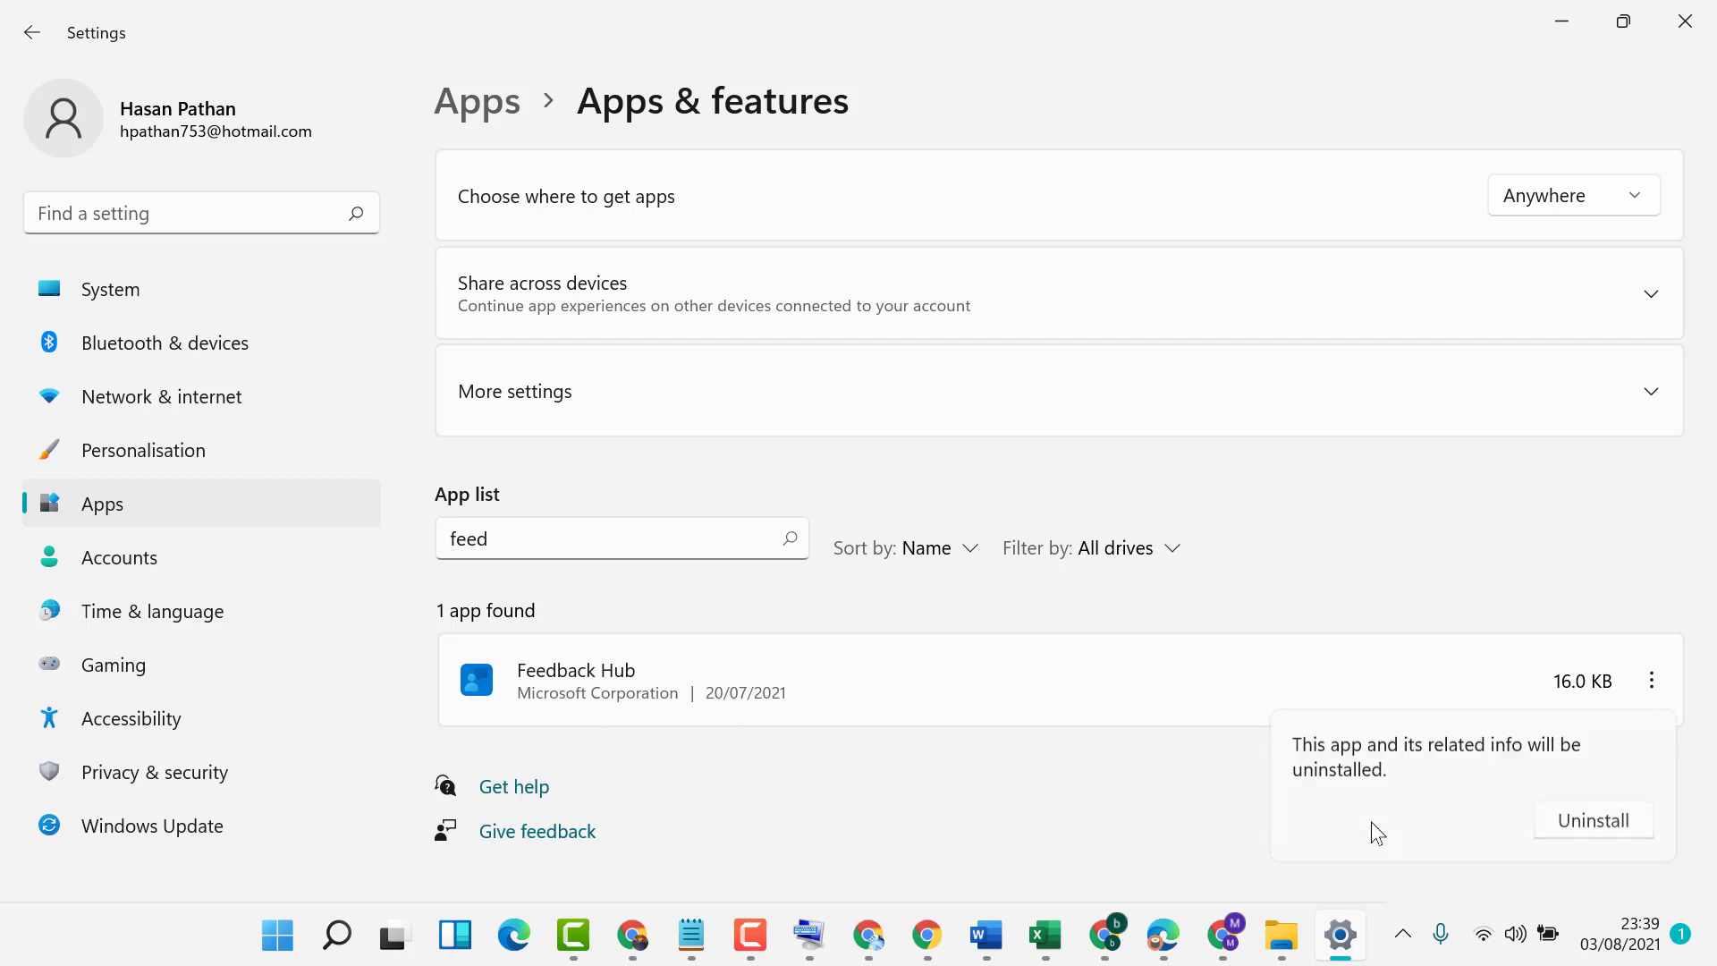
mouse_move(1591, 824)
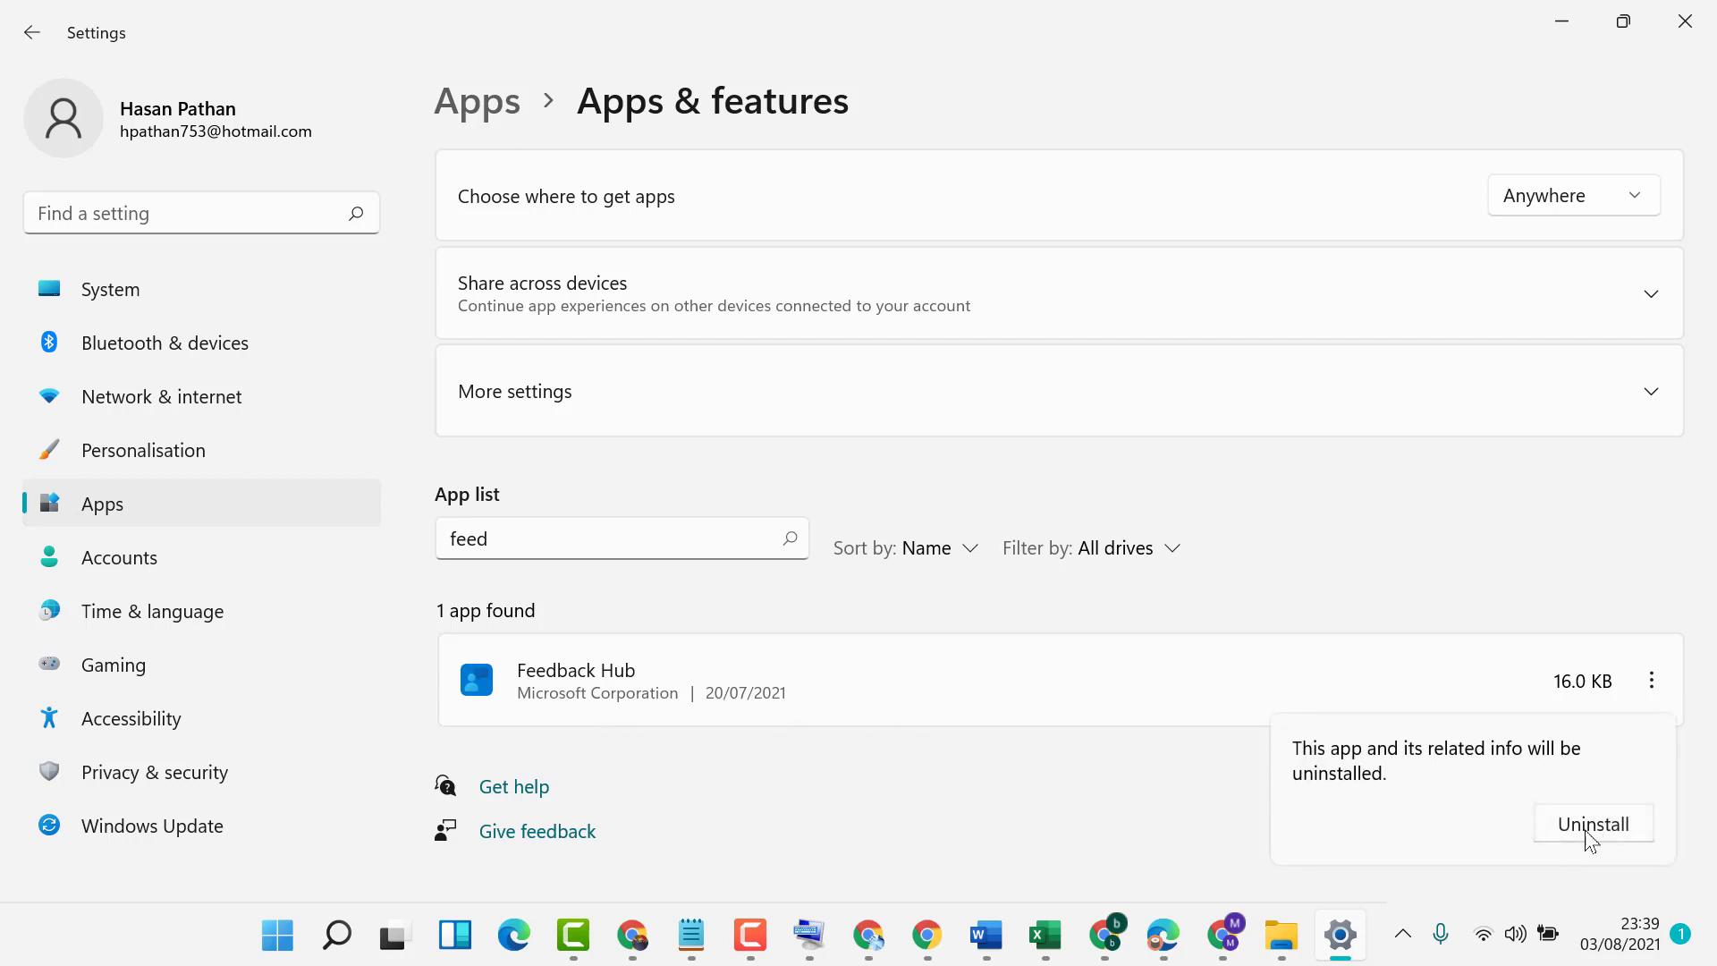
left_click(1592, 823)
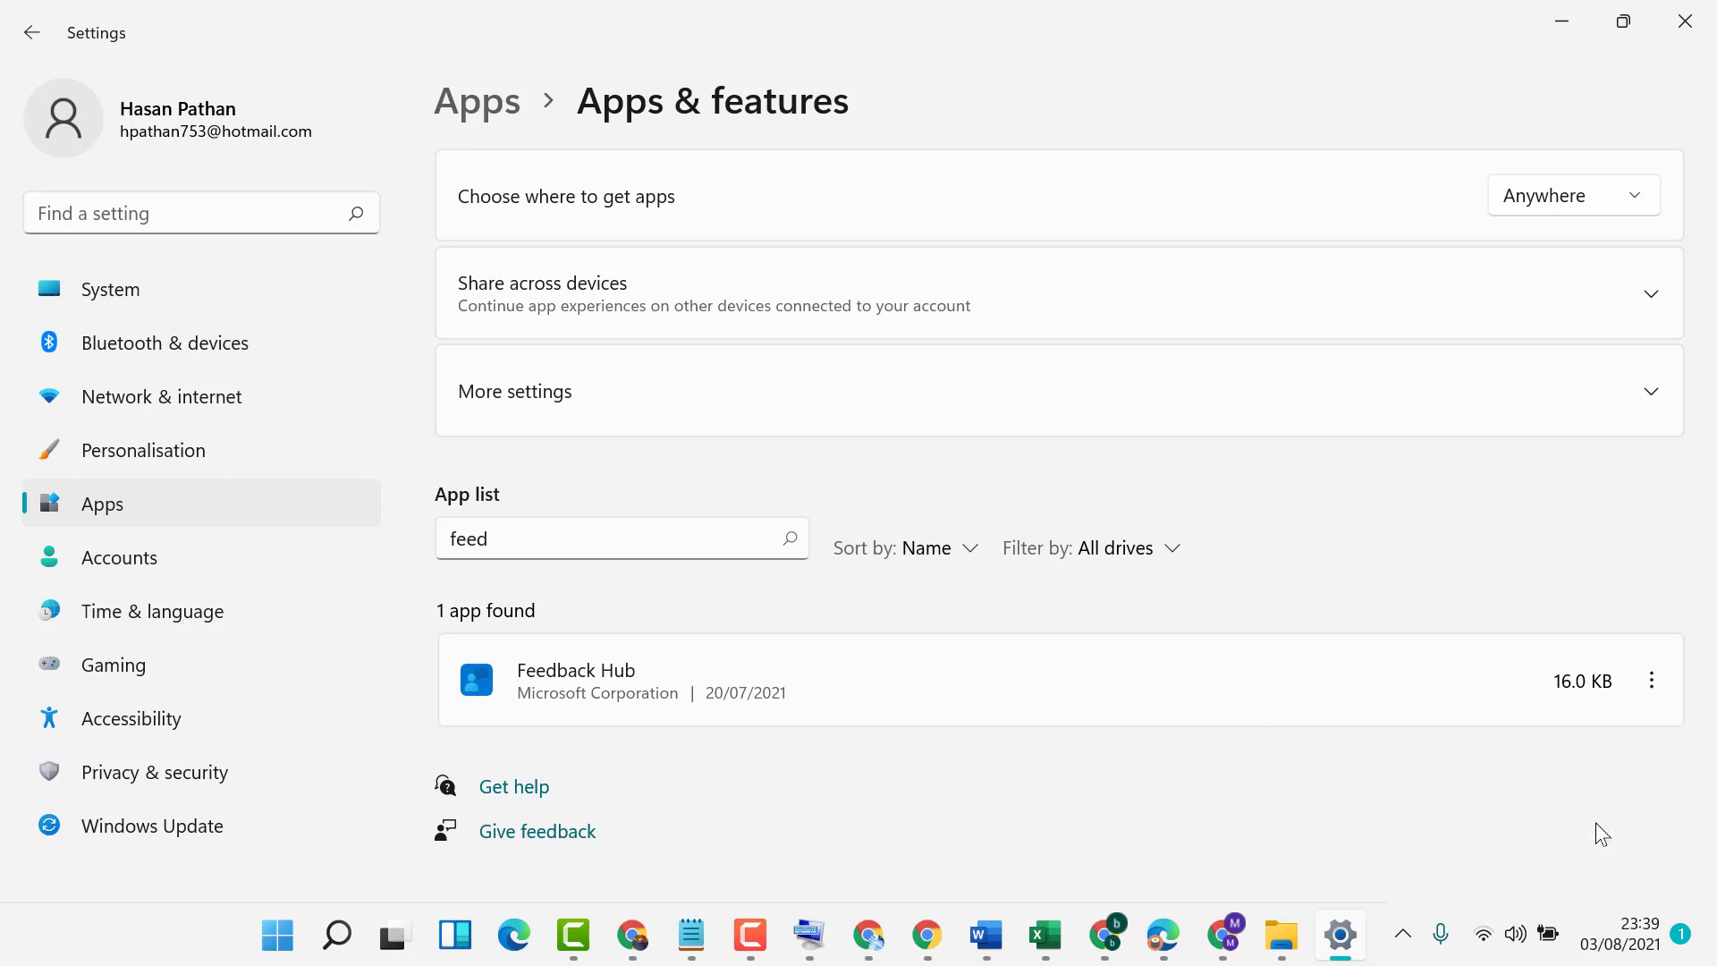
mouse_move(1082, 536)
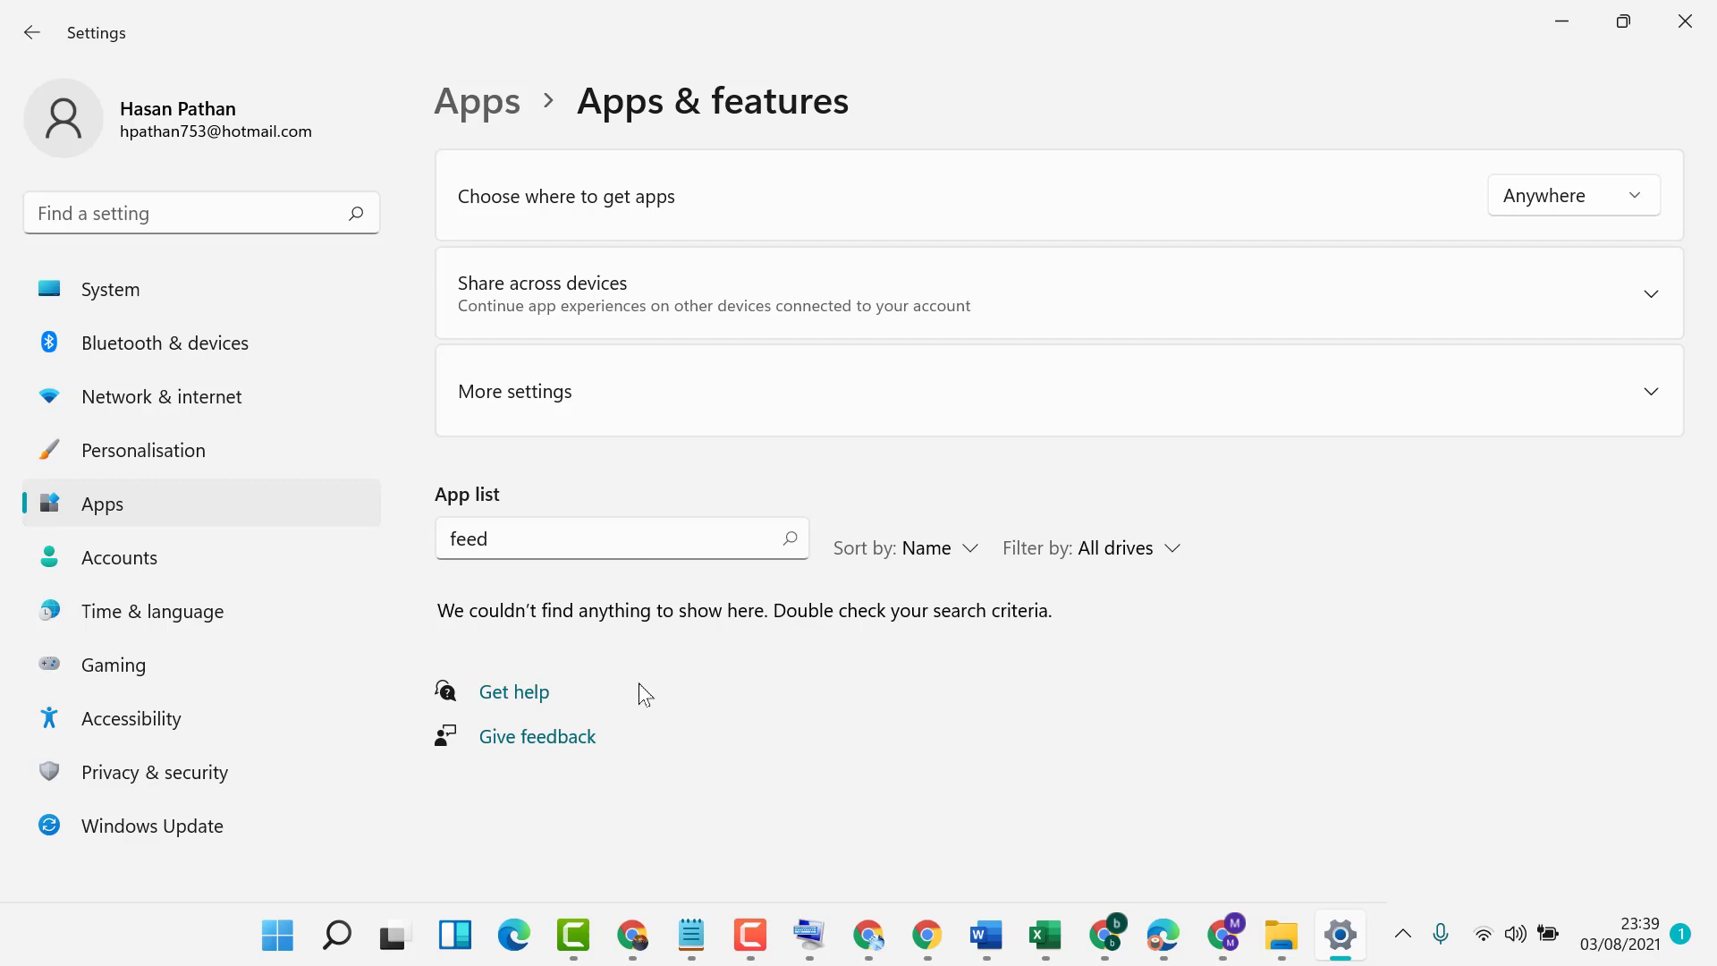
mouse_move(1684, 21)
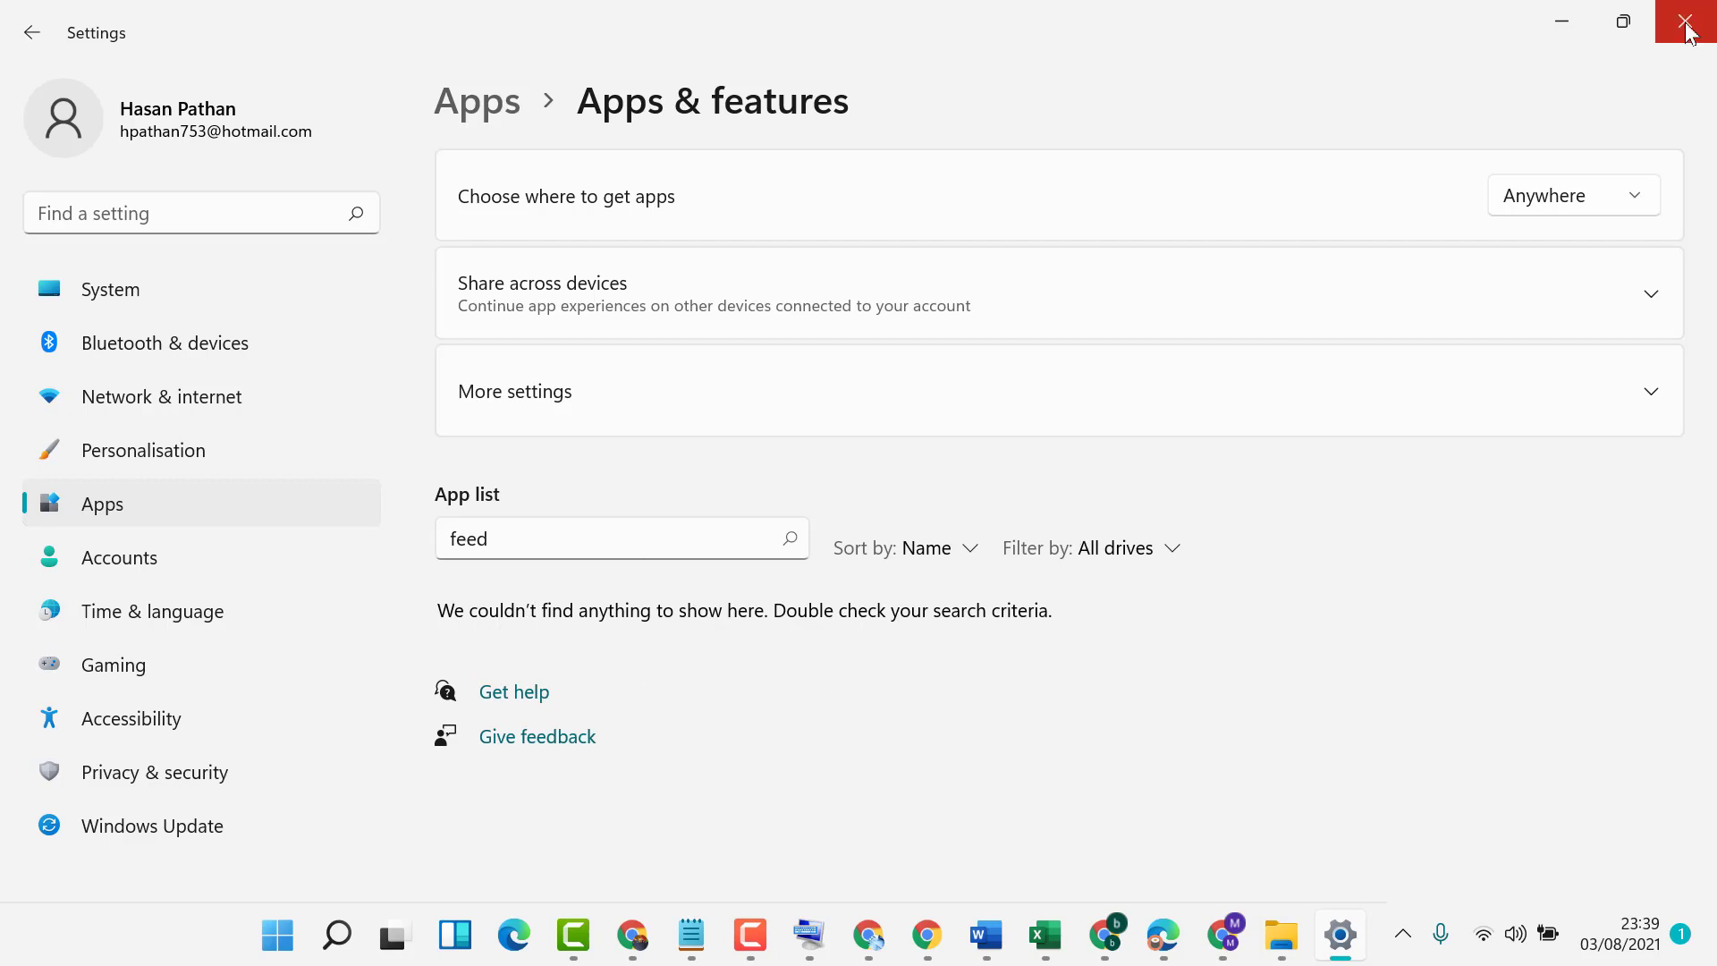
left_click(1686, 22)
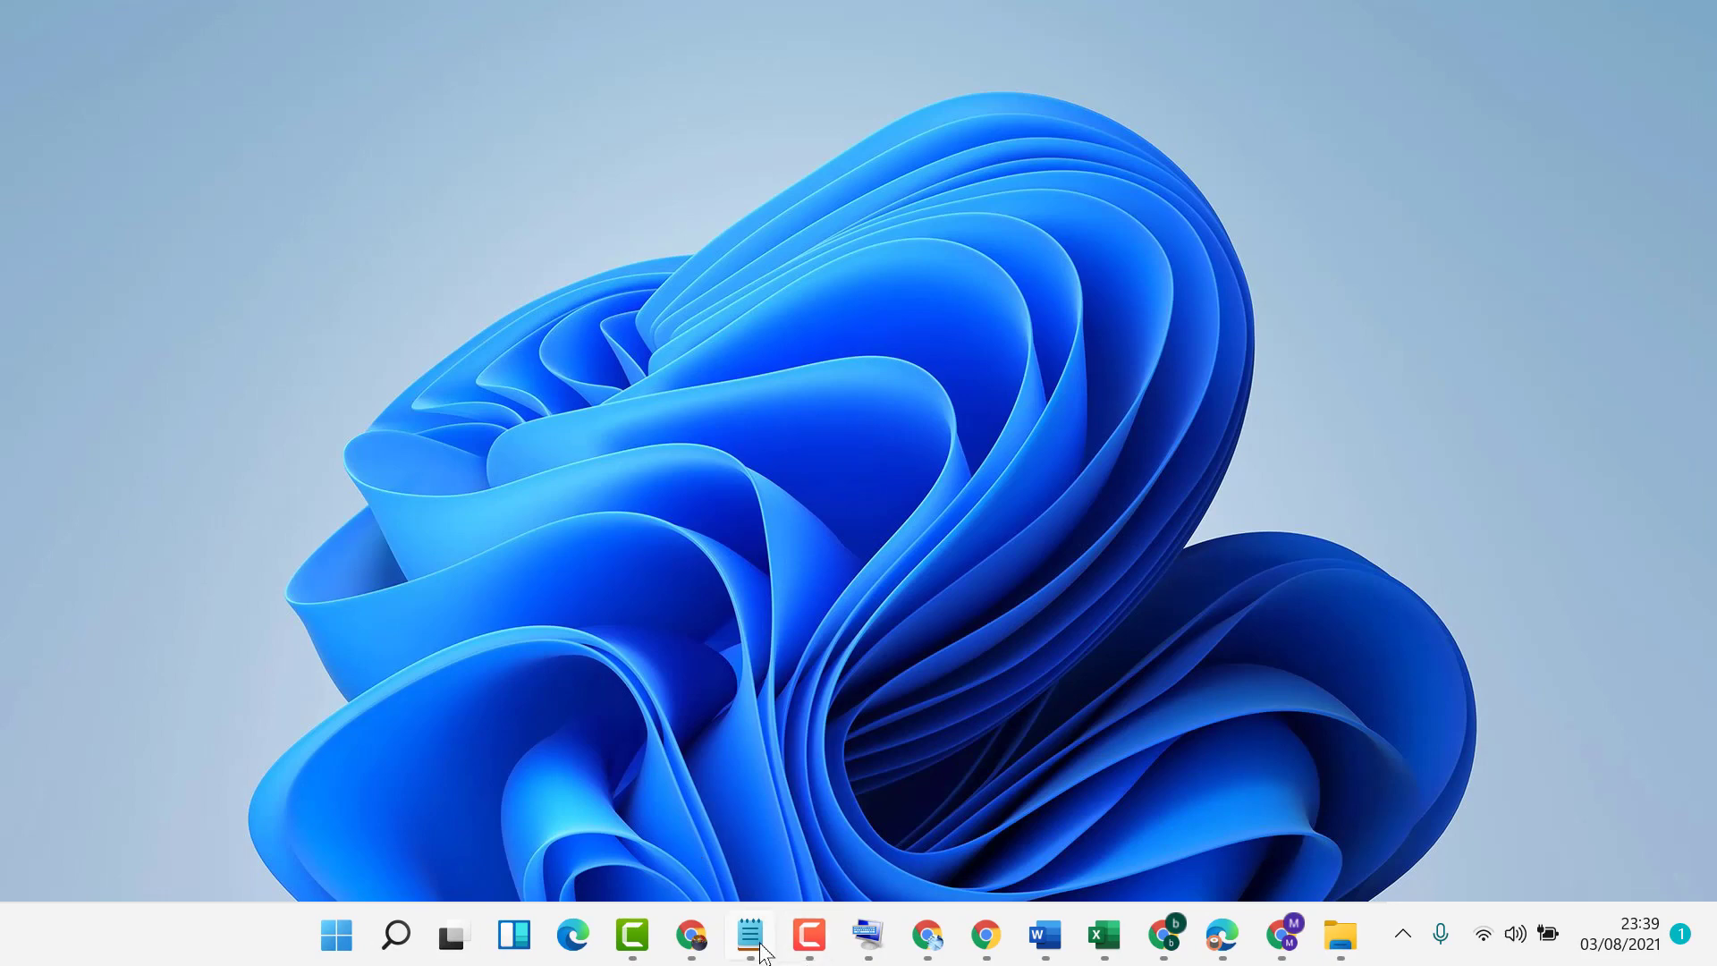
left_click(750, 935)
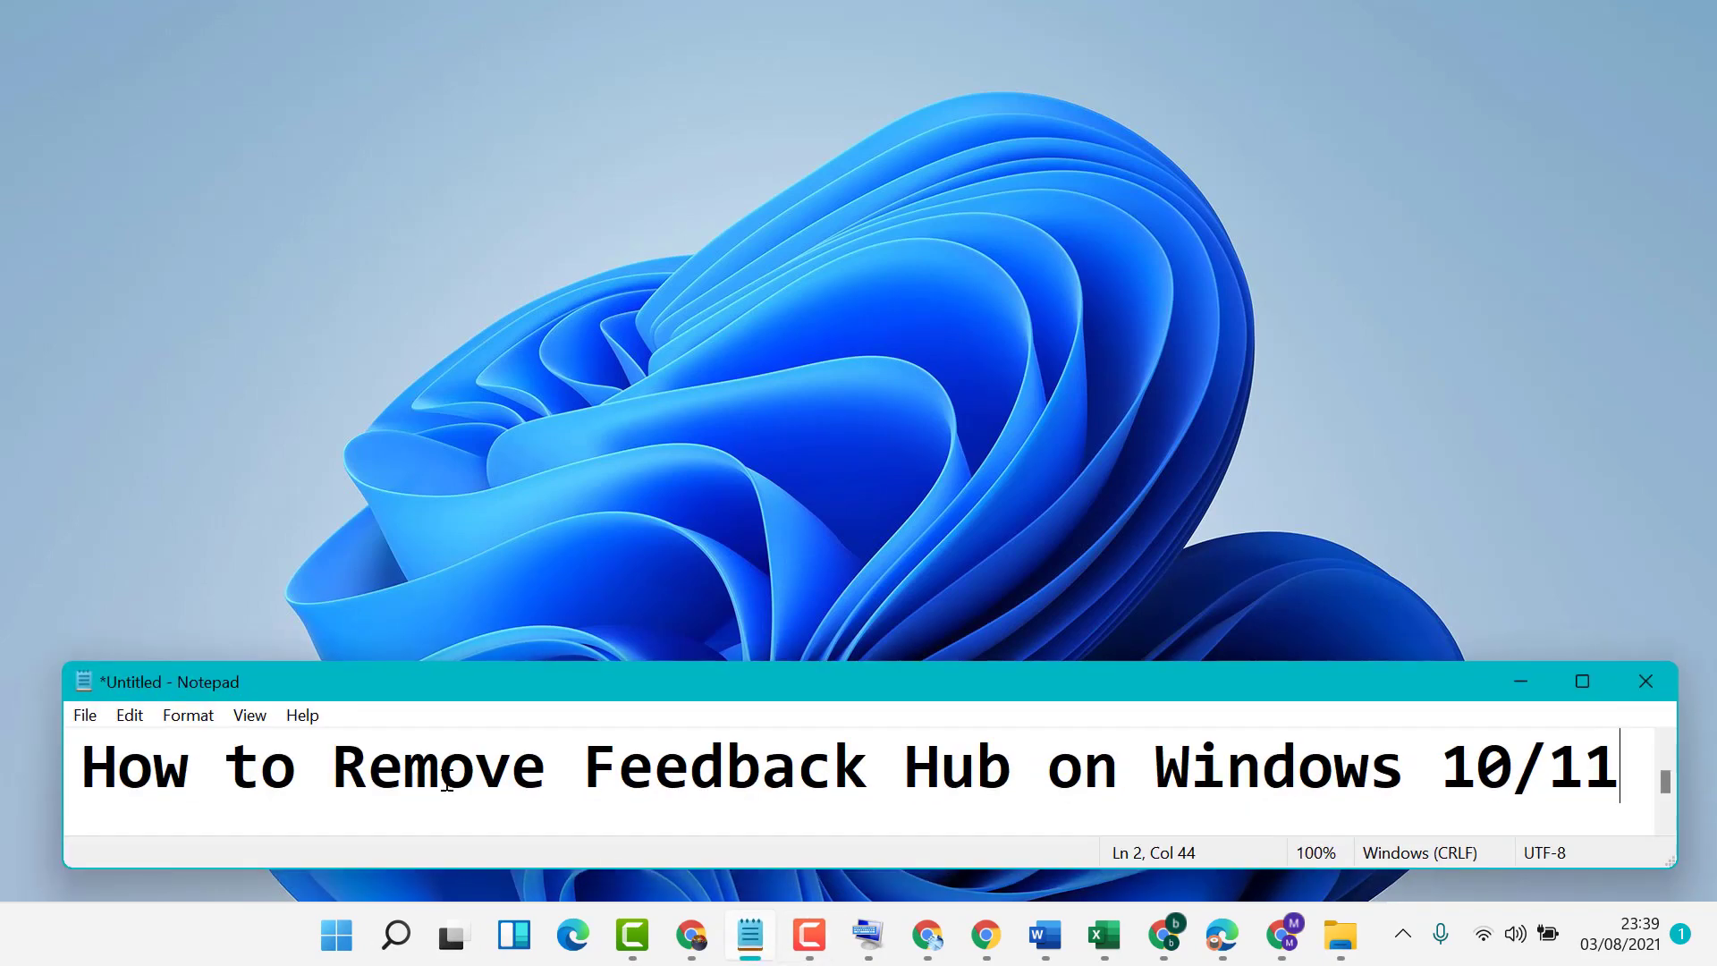